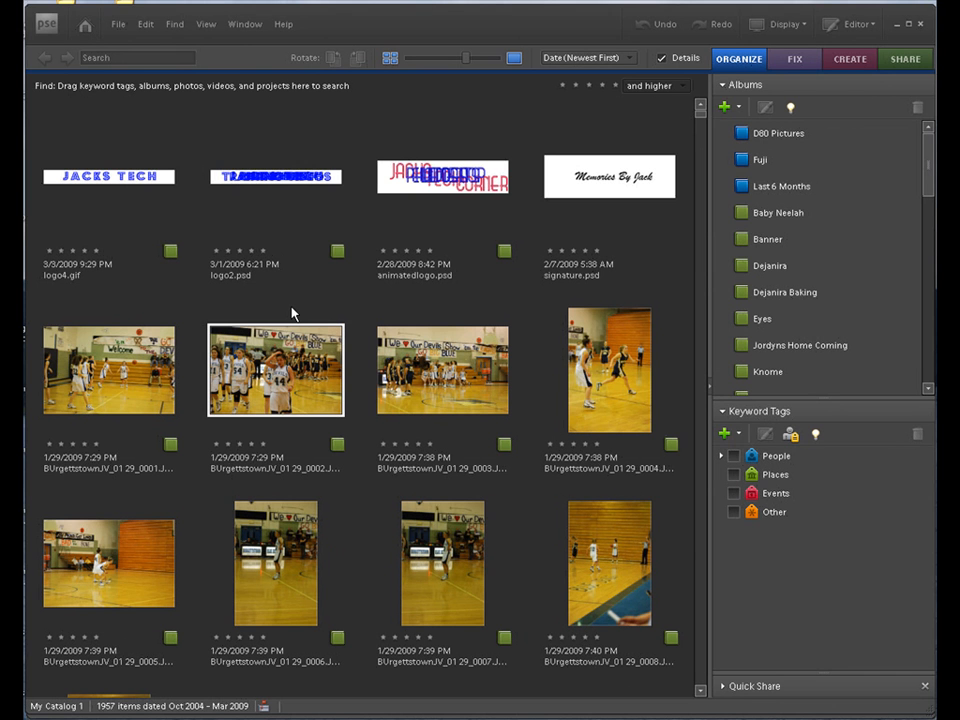
mouse_move(309, 302)
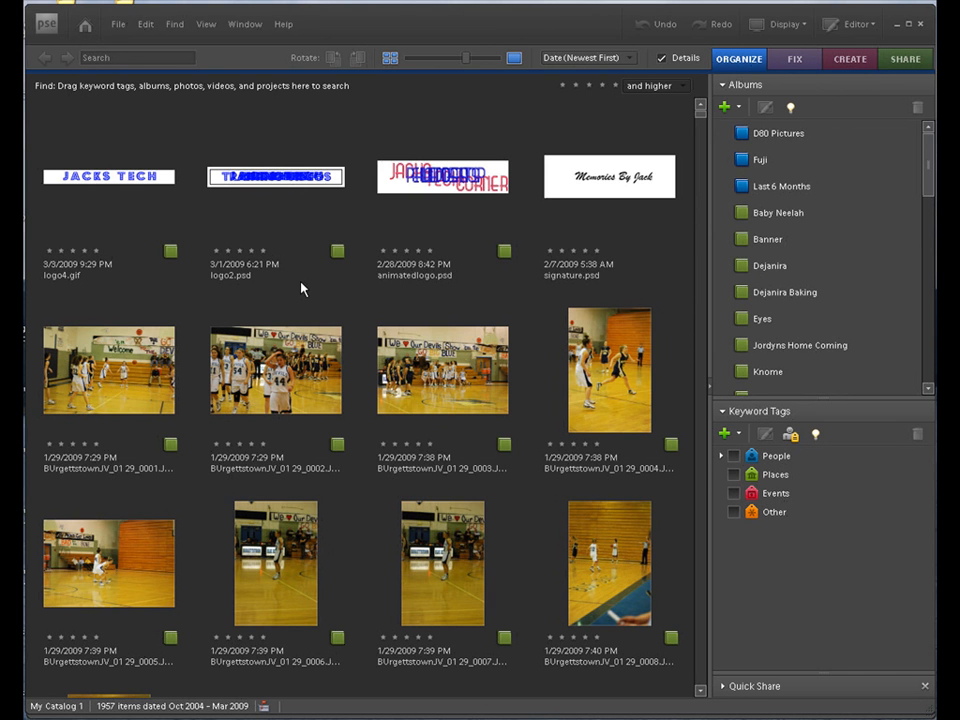
Step: Show The Forest Lodge Cook Forest album and scroll down to the lake photos
left_click(277, 368)
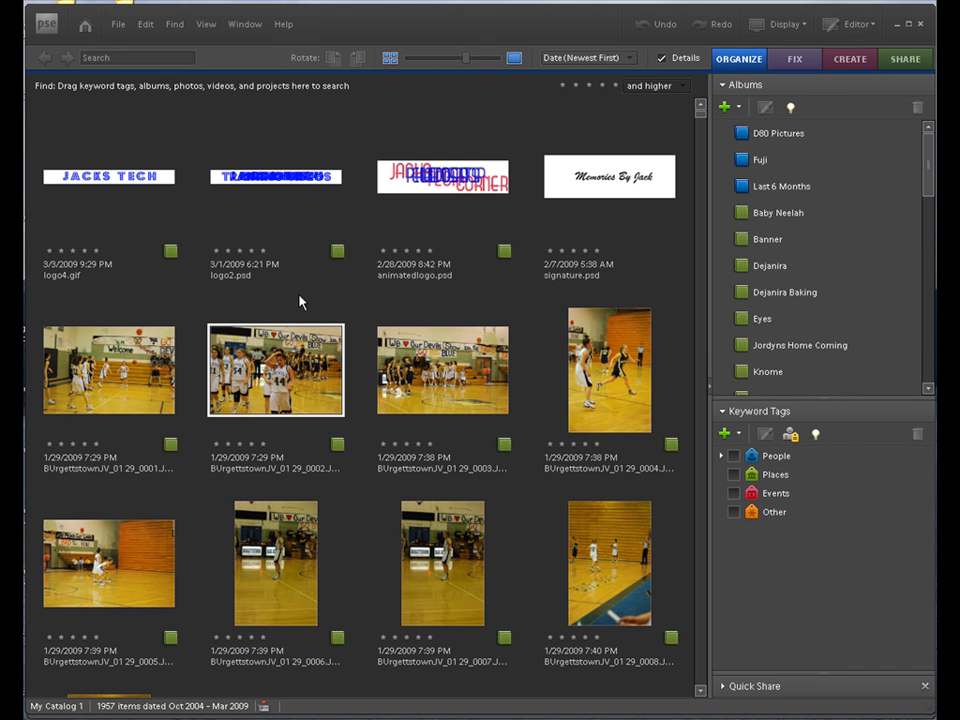
left_click(277, 176)
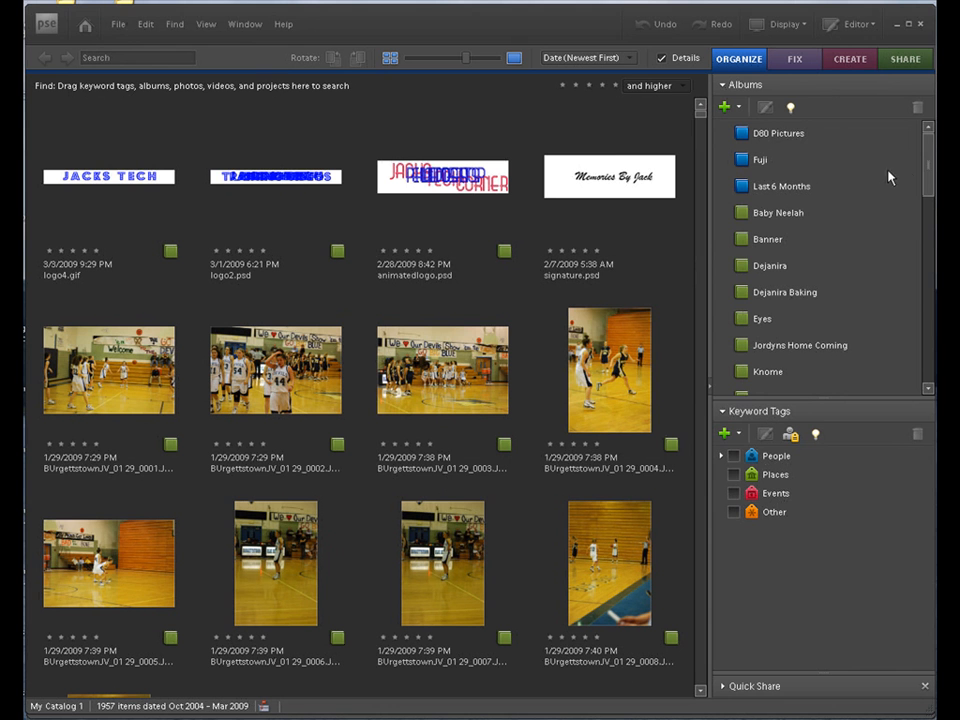
scroll("down", 3)
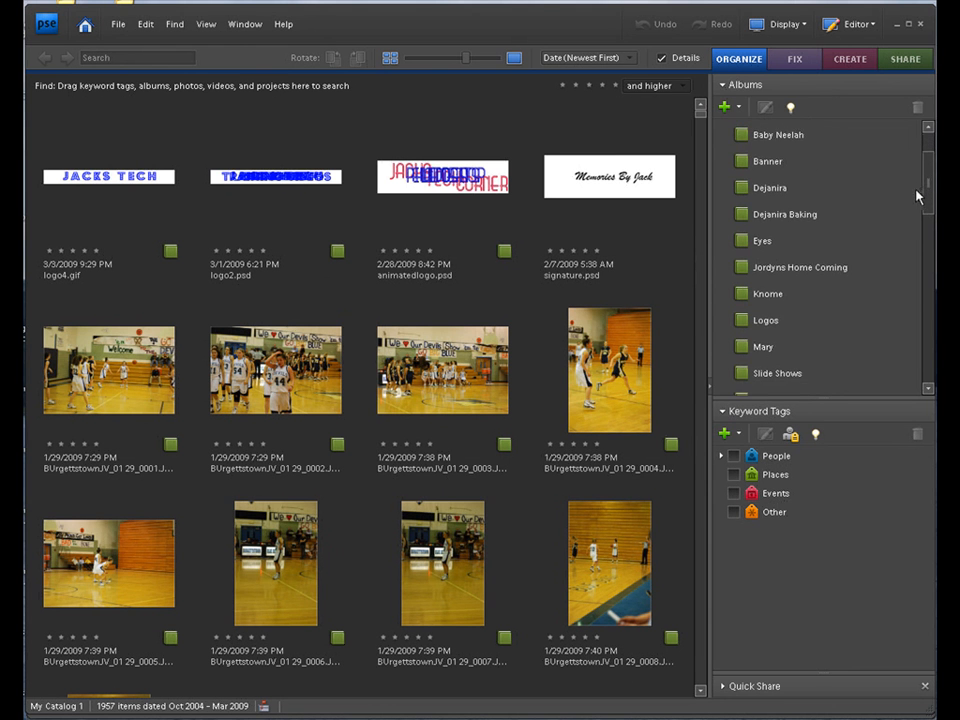
scroll("down", 3)
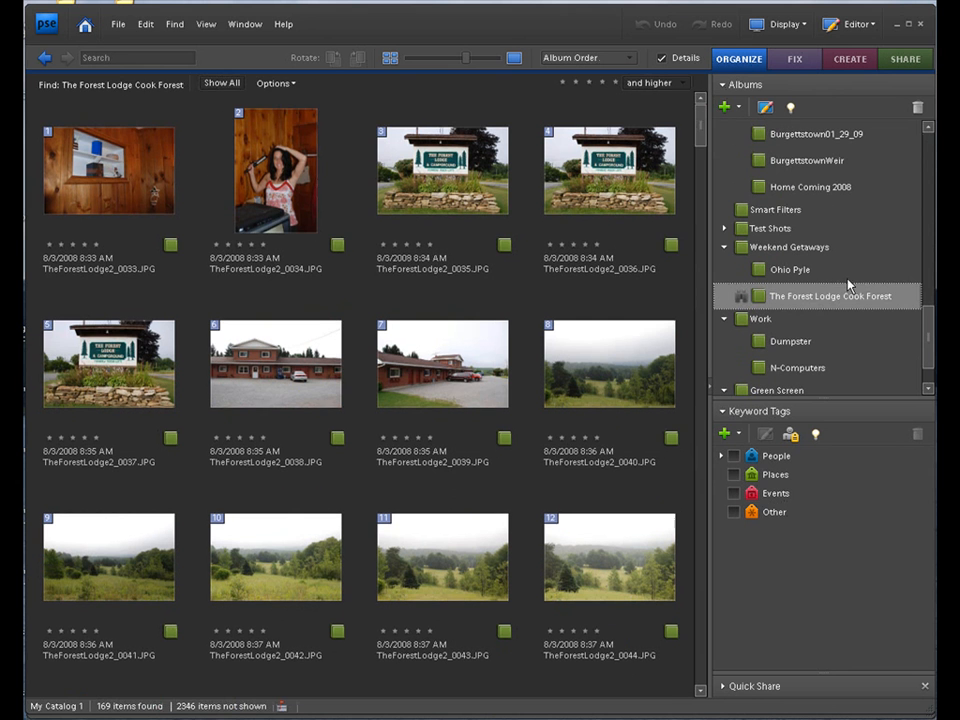
scroll("down", 3)
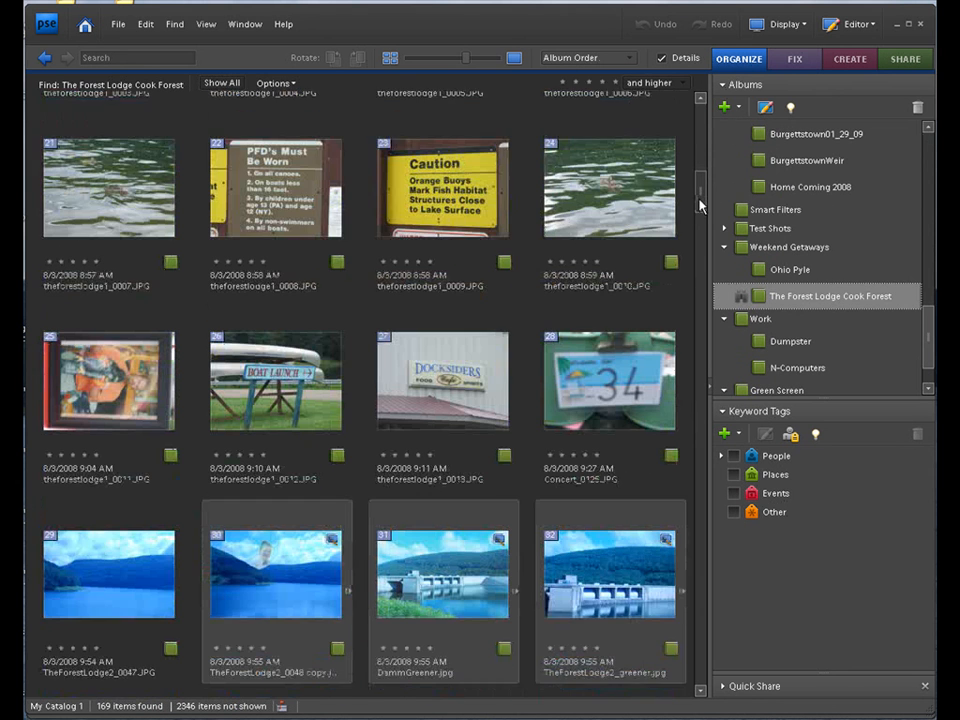
scroll("down", 3)
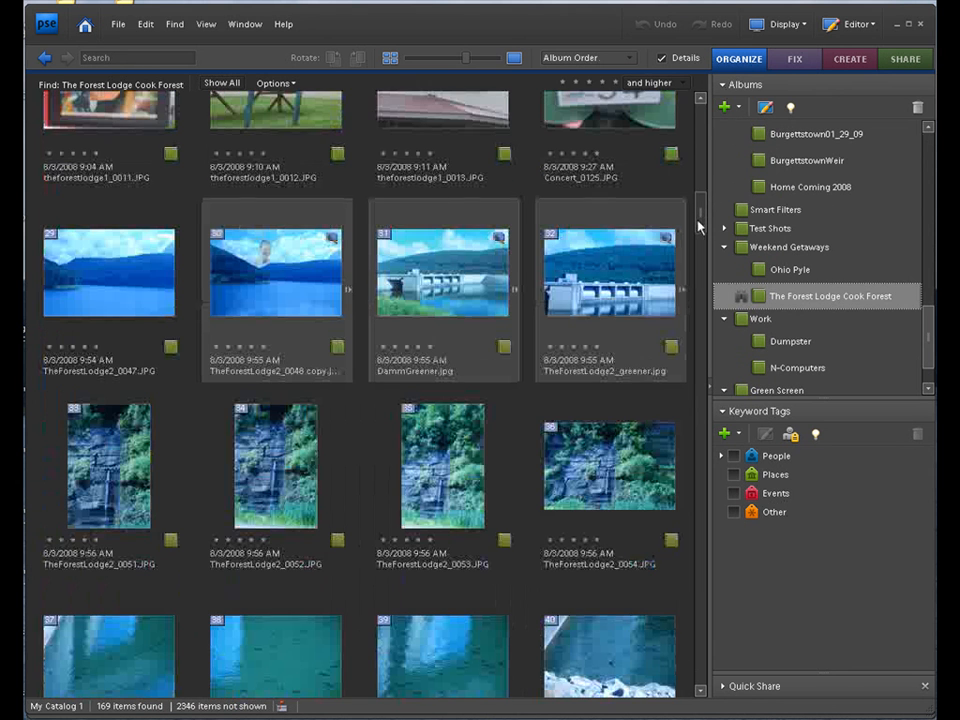
mouse_move(310, 270)
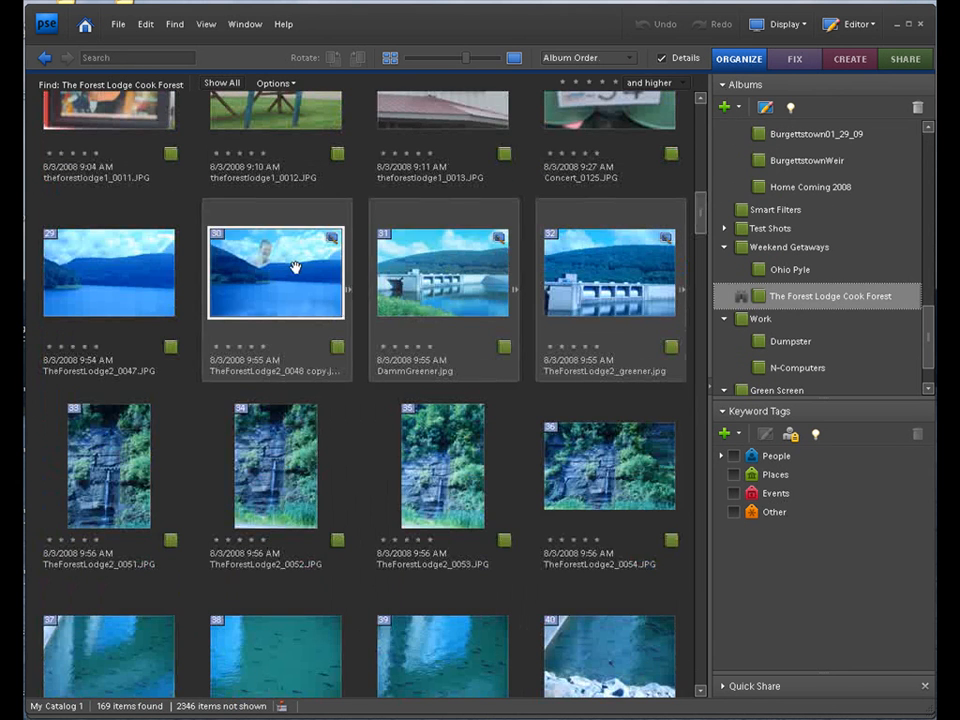
Step: Expand the lake photo's version set and select the plain original TheForestLodge2_0048.JPG
left_click(280, 271)
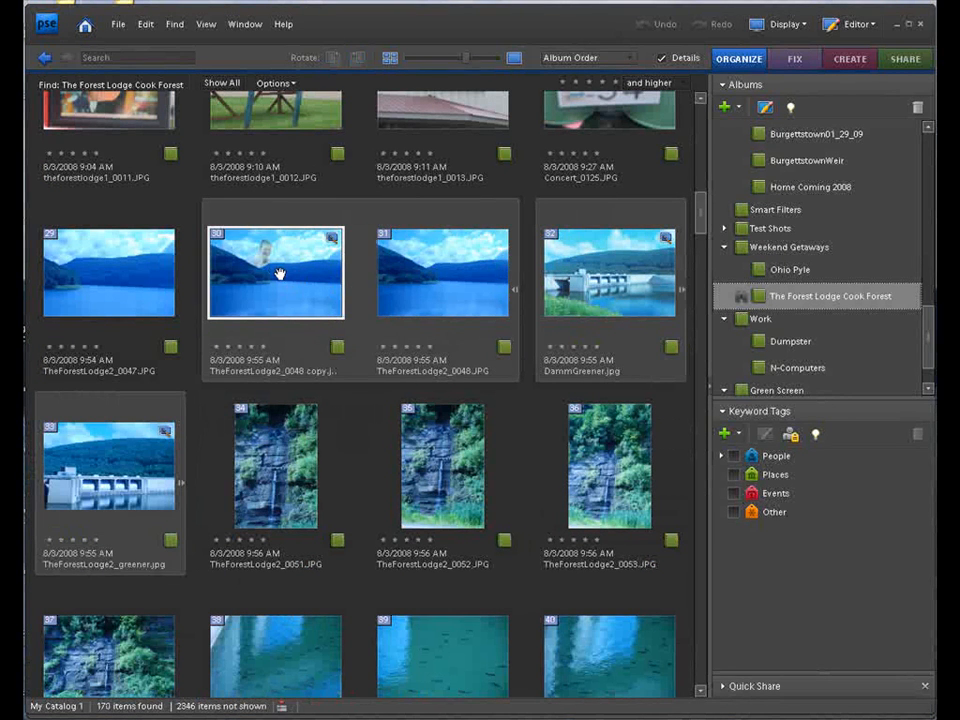
left_click(275, 272)
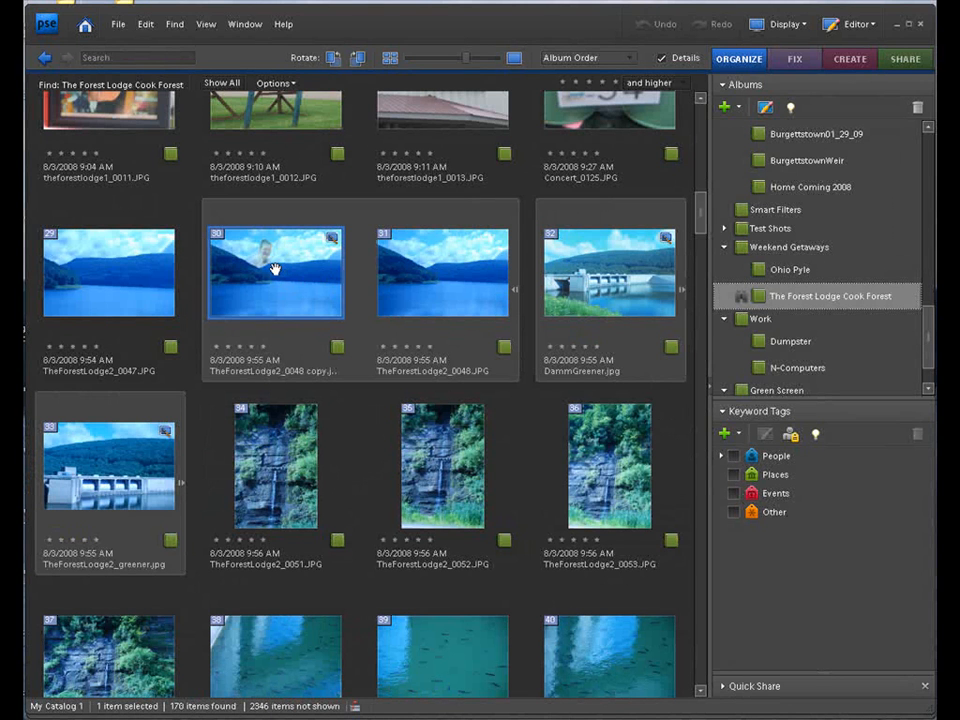
mouse_move(470, 62)
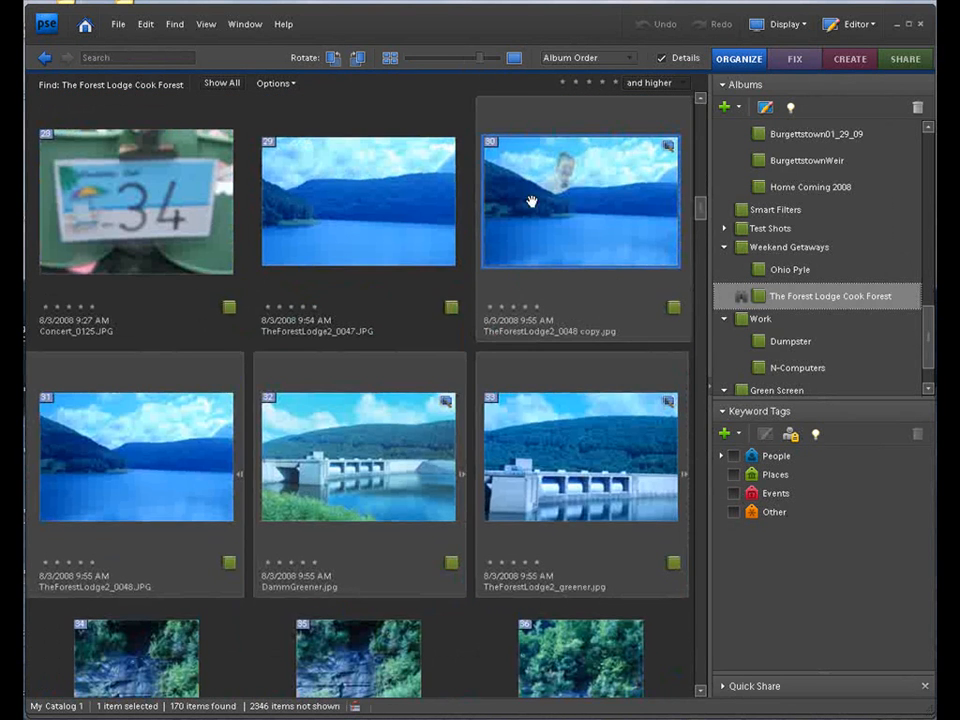
left_click(135, 472)
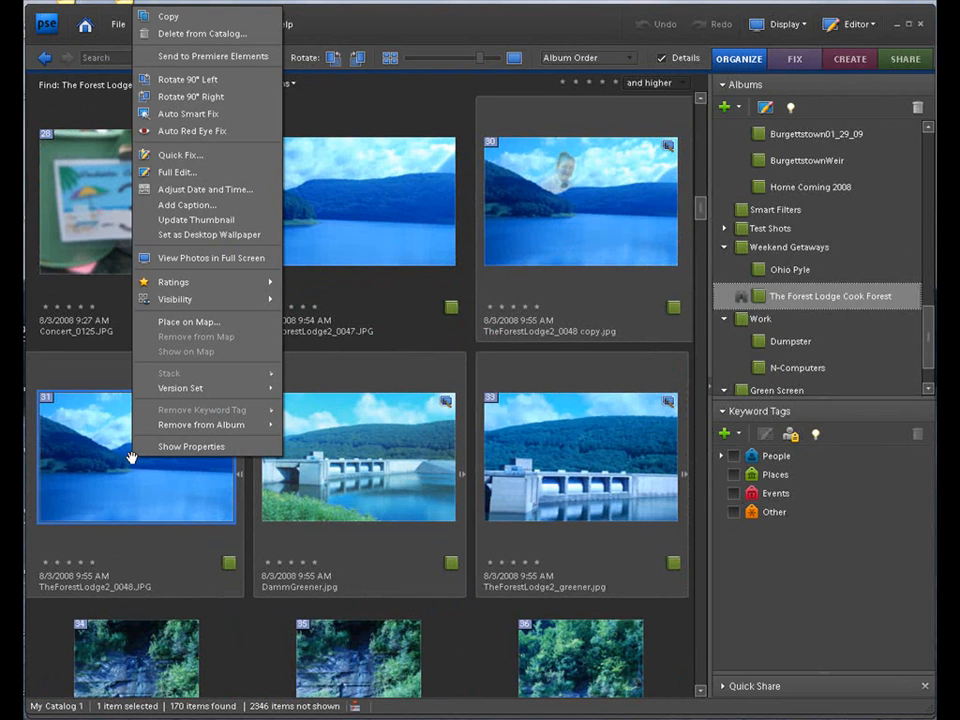
mouse_move(177, 172)
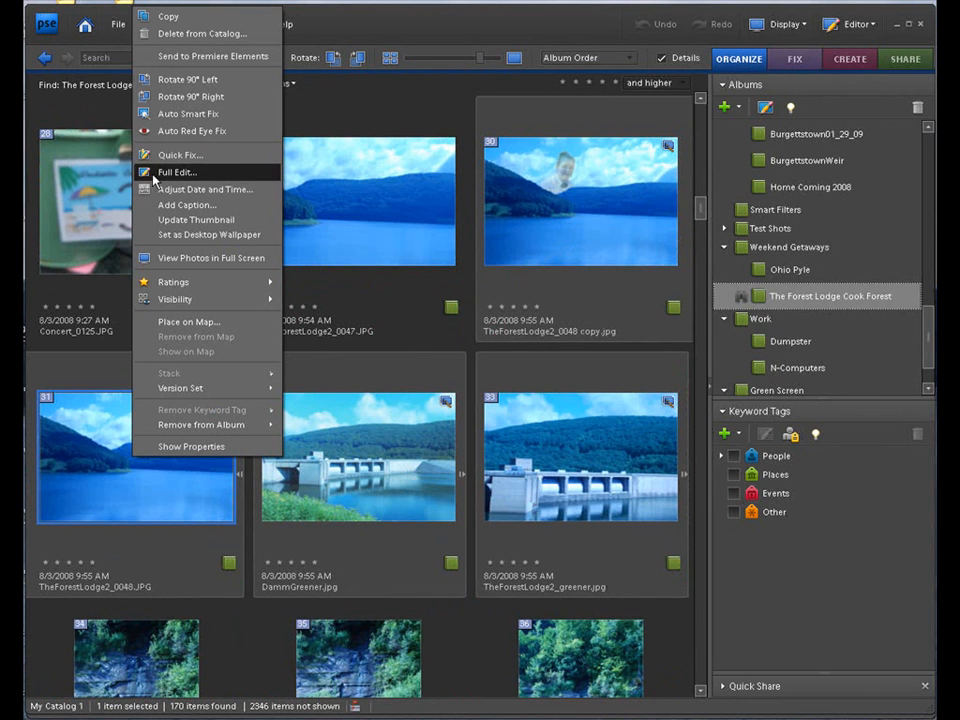
Step: Open the plain lake photo in Full Edit and move its window toward the workspace centre
left_click(178, 171)
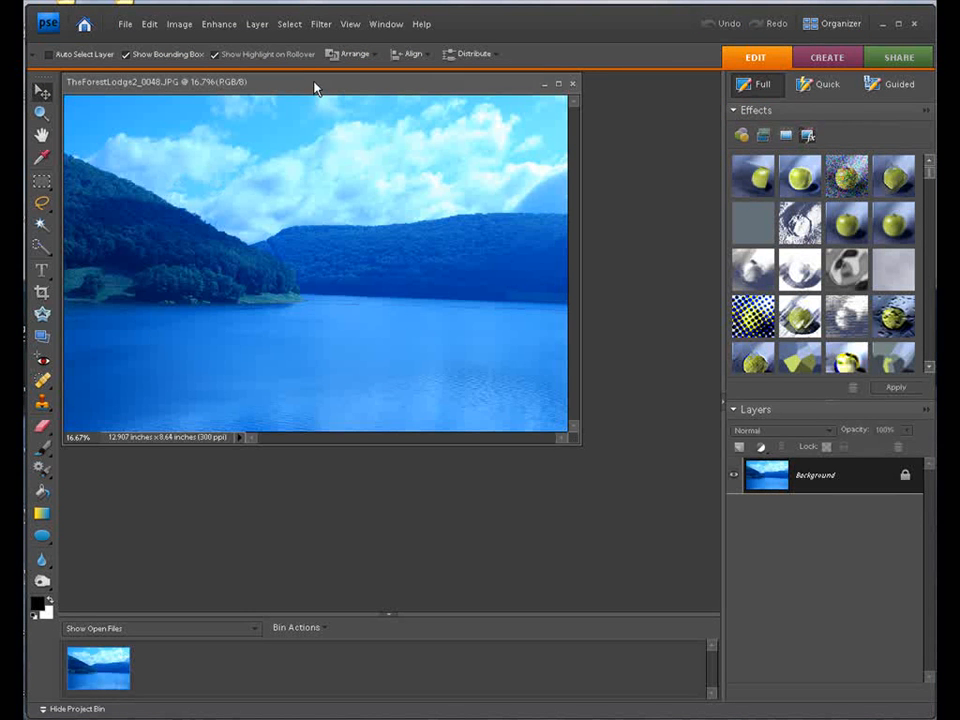
left_click_drag(315, 82, 448, 224)
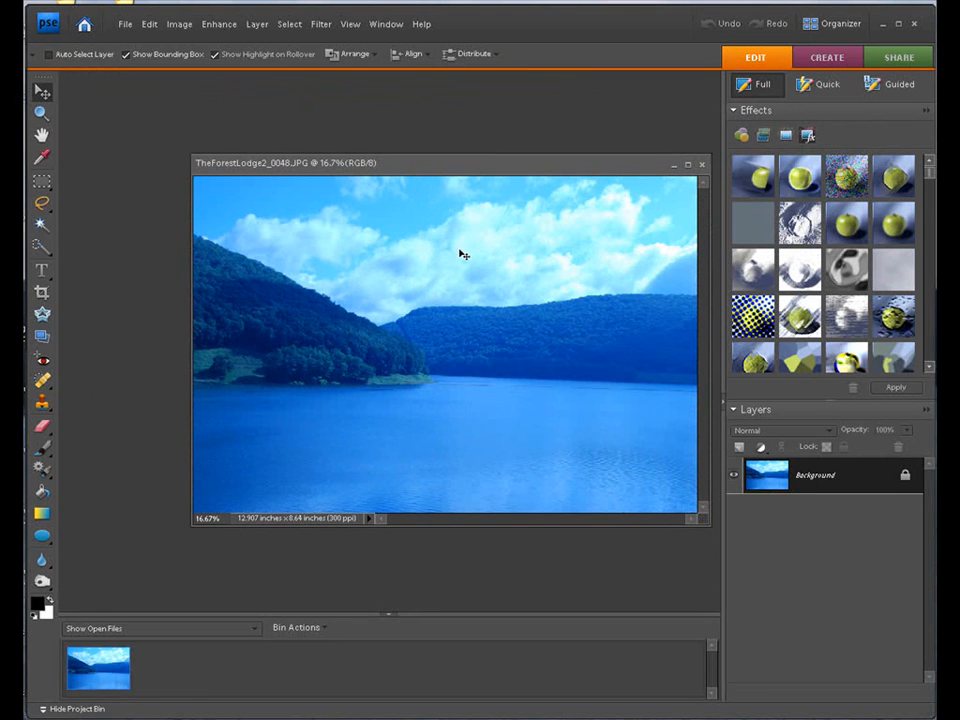
mouse_move(632, 477)
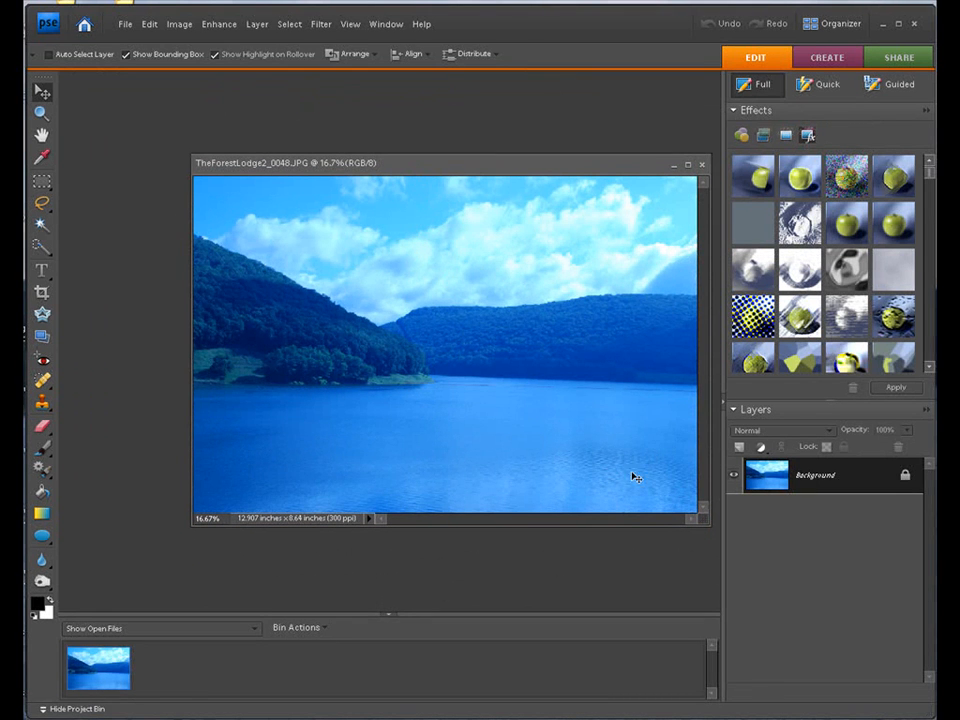
mouse_move(450, 320)
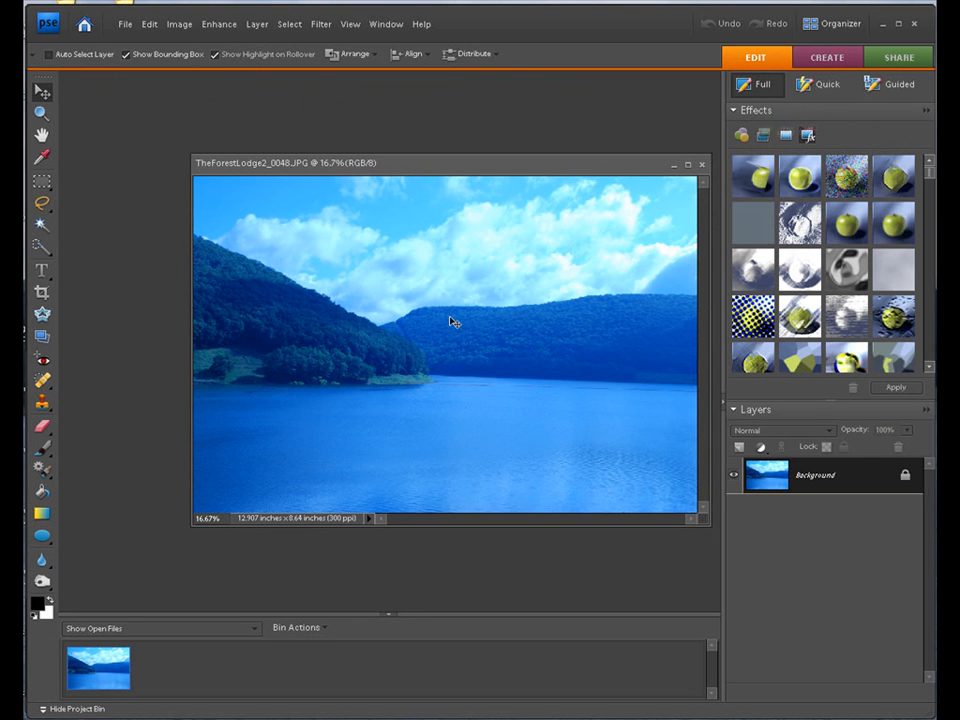
mouse_move(283, 276)
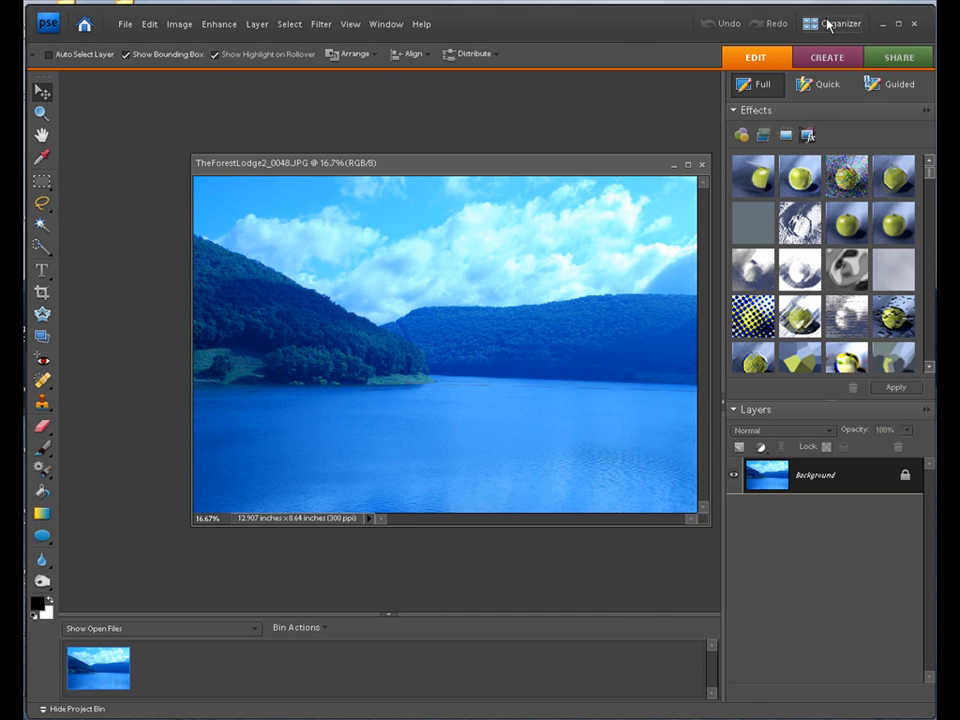
Step: Return to the Organizer and show the Dejanira album of portrait photos
left_click(835, 20)
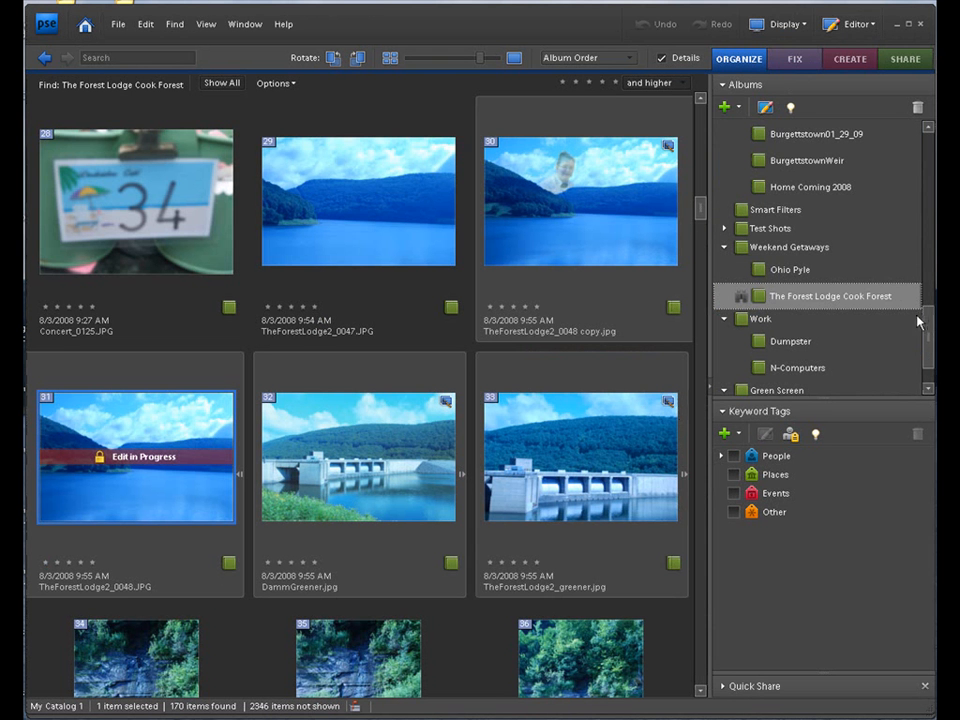
scroll("down", 3)
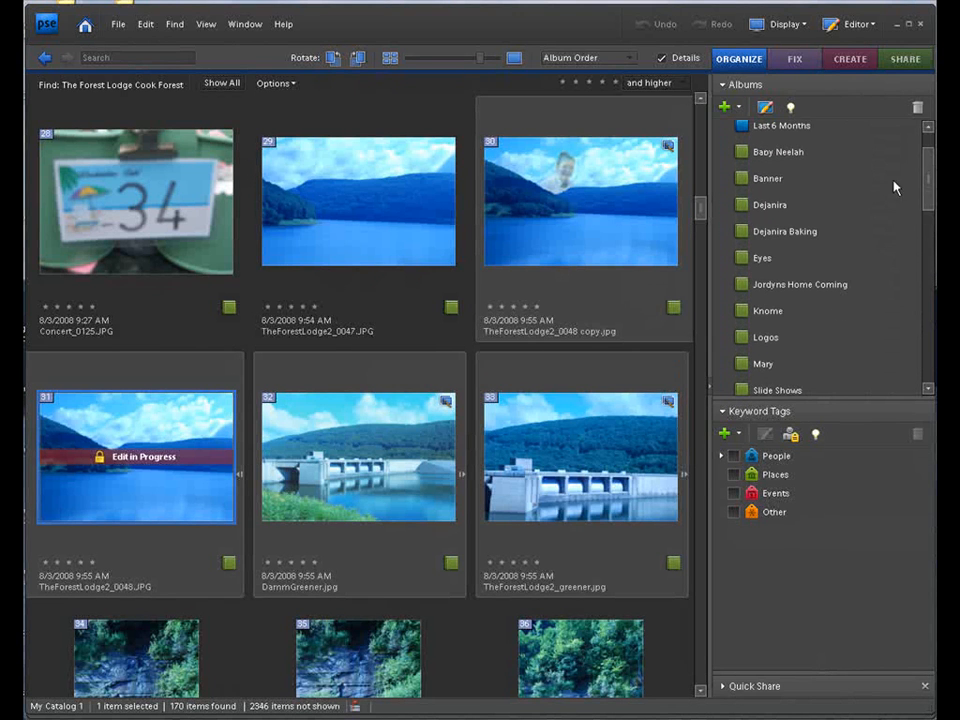
left_click(771, 204)
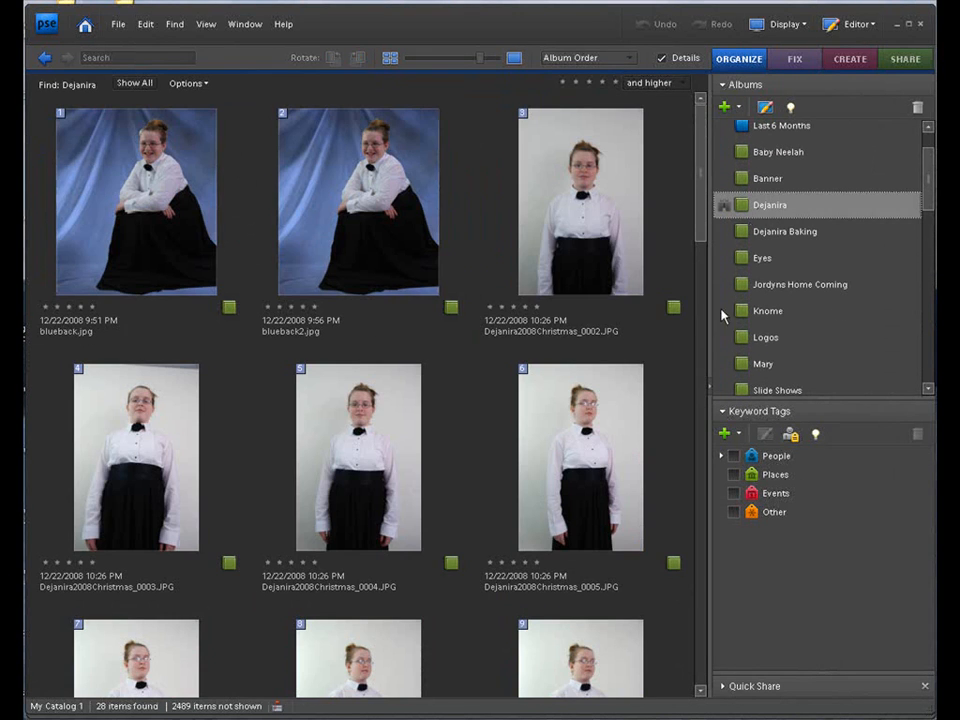
Step: Scroll to the seated portrait Dejanira2008Christmas_0019.JPG and bring up its context actions
scroll("down", 3)
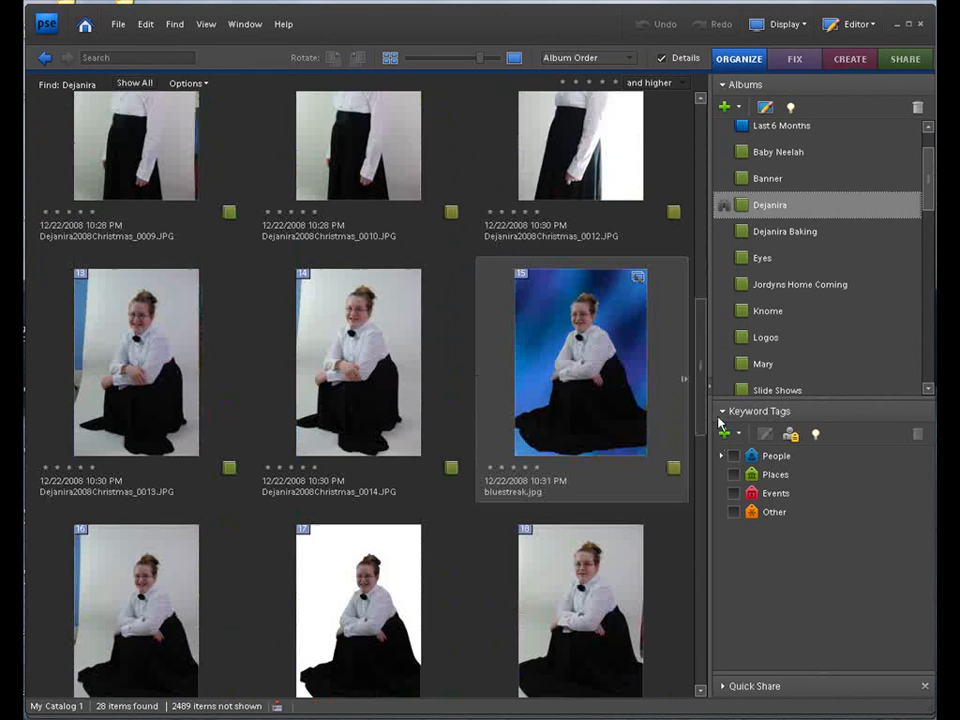
scroll("down", 3)
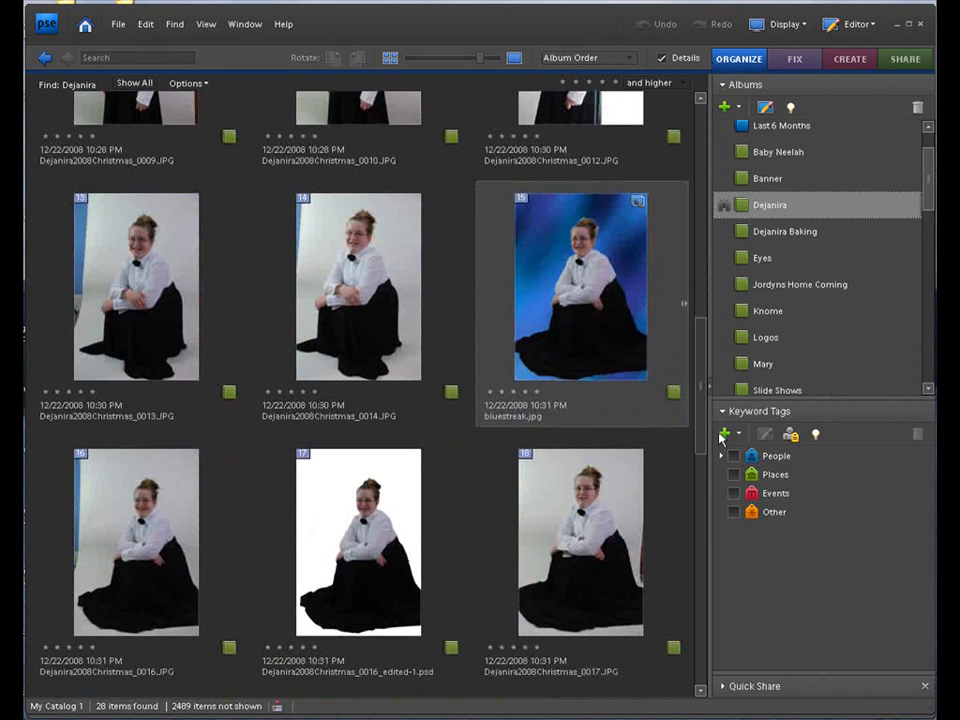
scroll("down", 3)
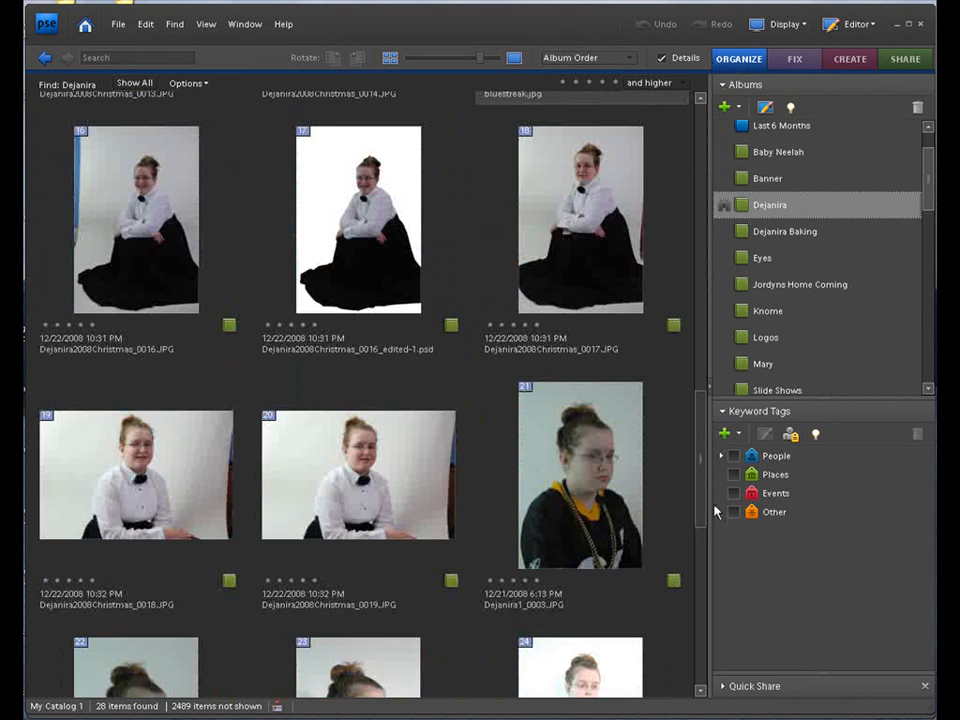
scroll("down", 3)
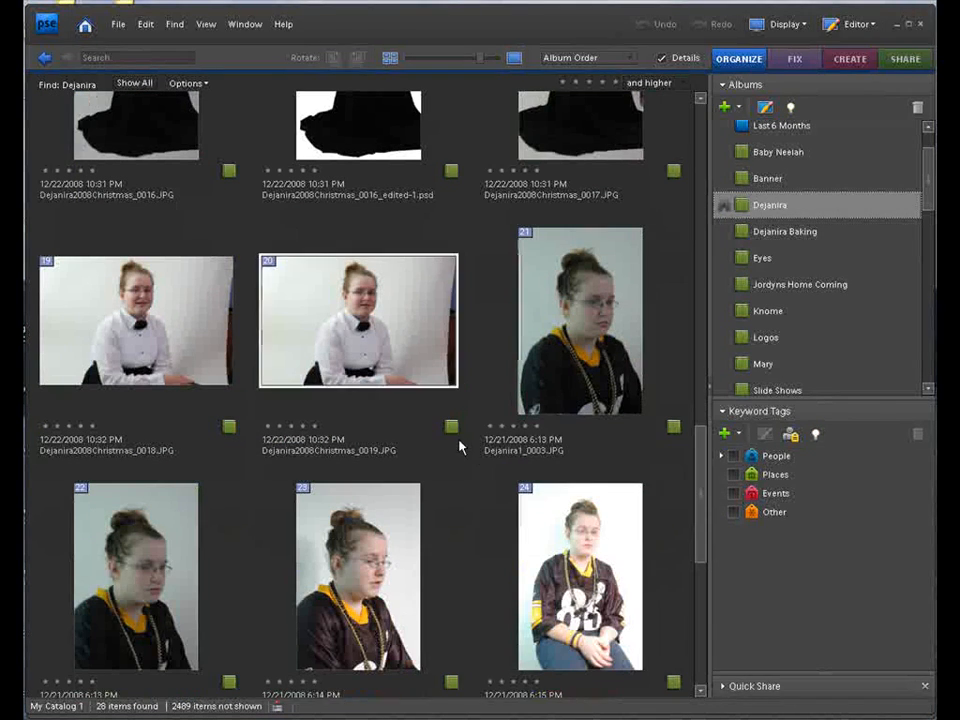
right_click(358, 320)
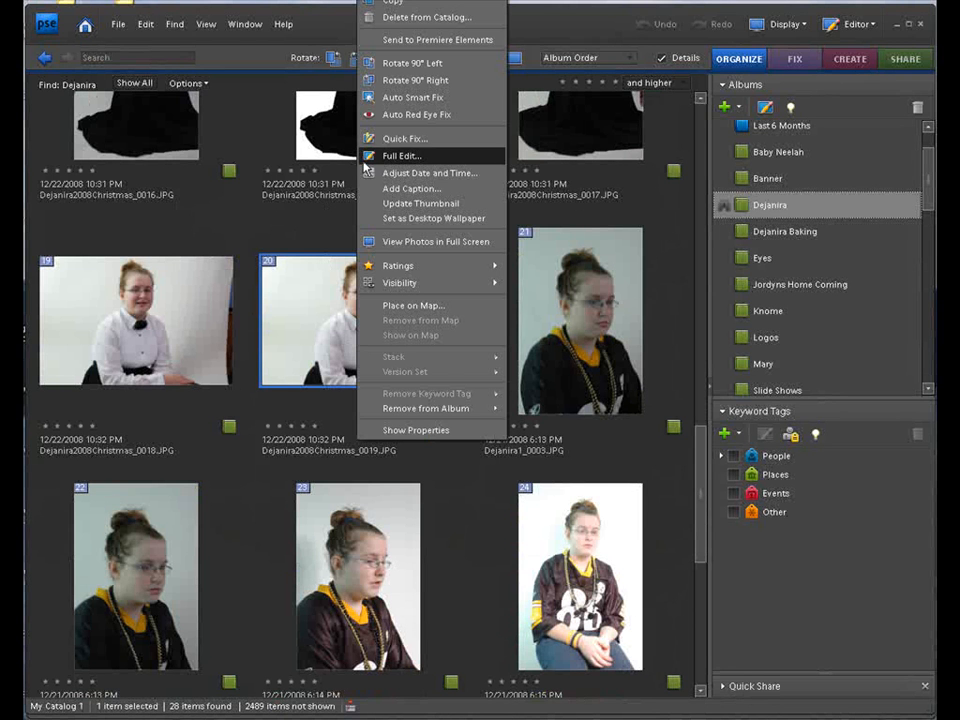
Step: Open the seated portrait in Full Edit beside the lake photo and reach the Select commands
left_click(401, 156)
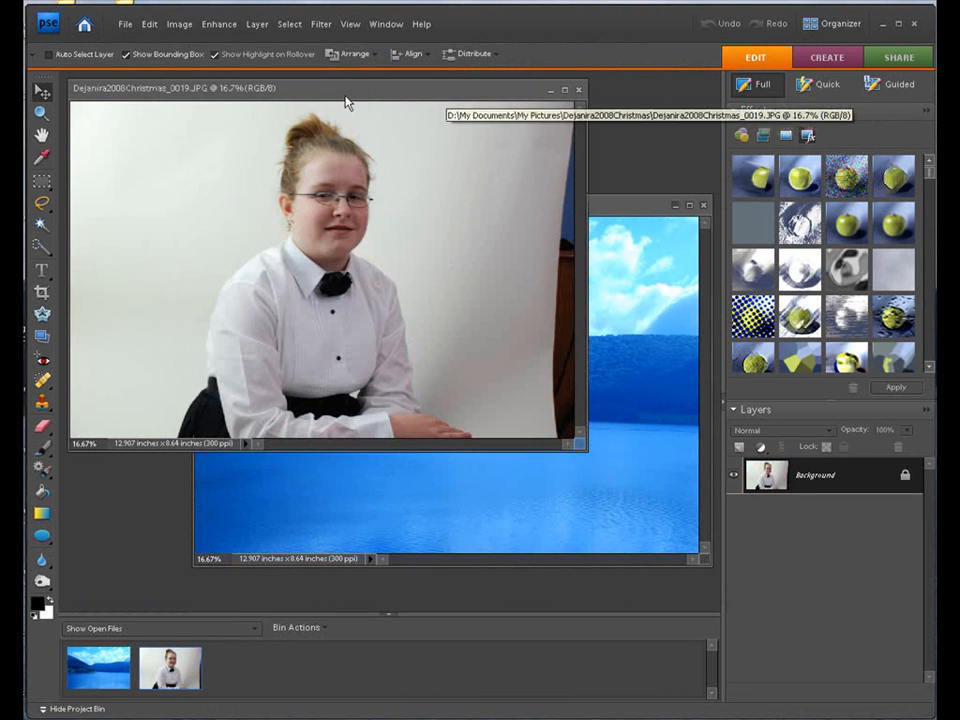
left_click(290, 24)
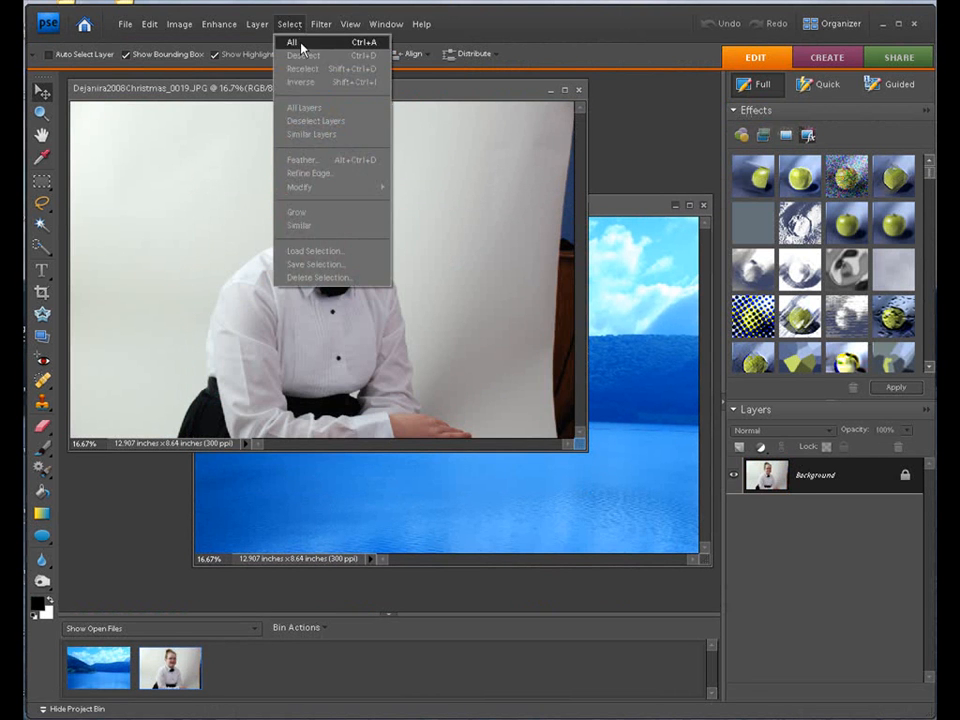
Step: Copy the whole portrait into the lake document as a layer, scale it to 64% and tilt it slightly
left_click(291, 38)
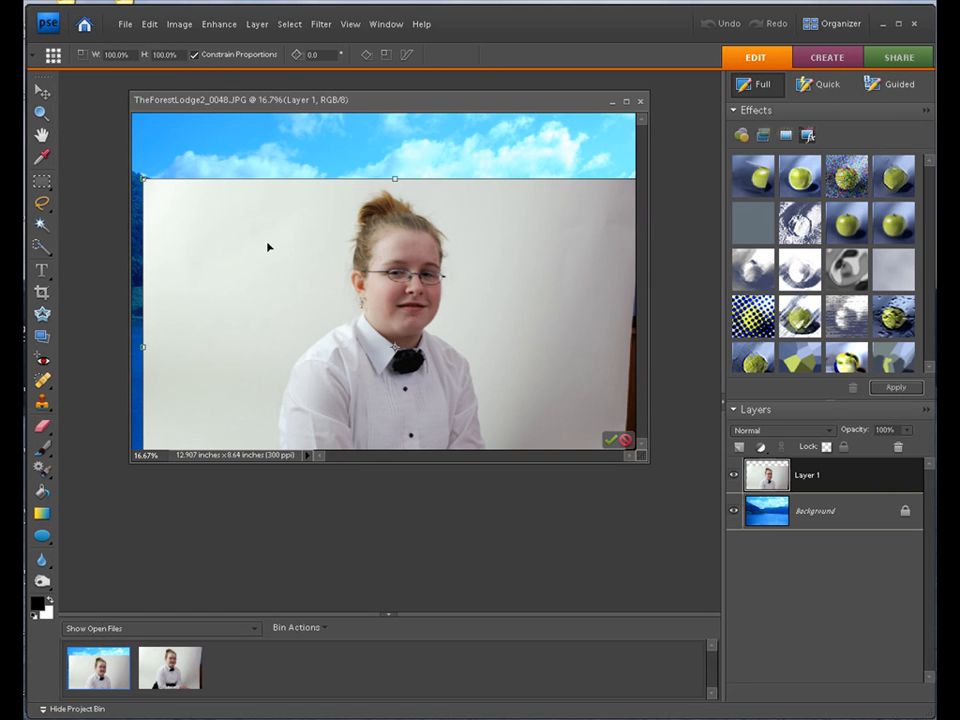
mouse_move(248, 234)
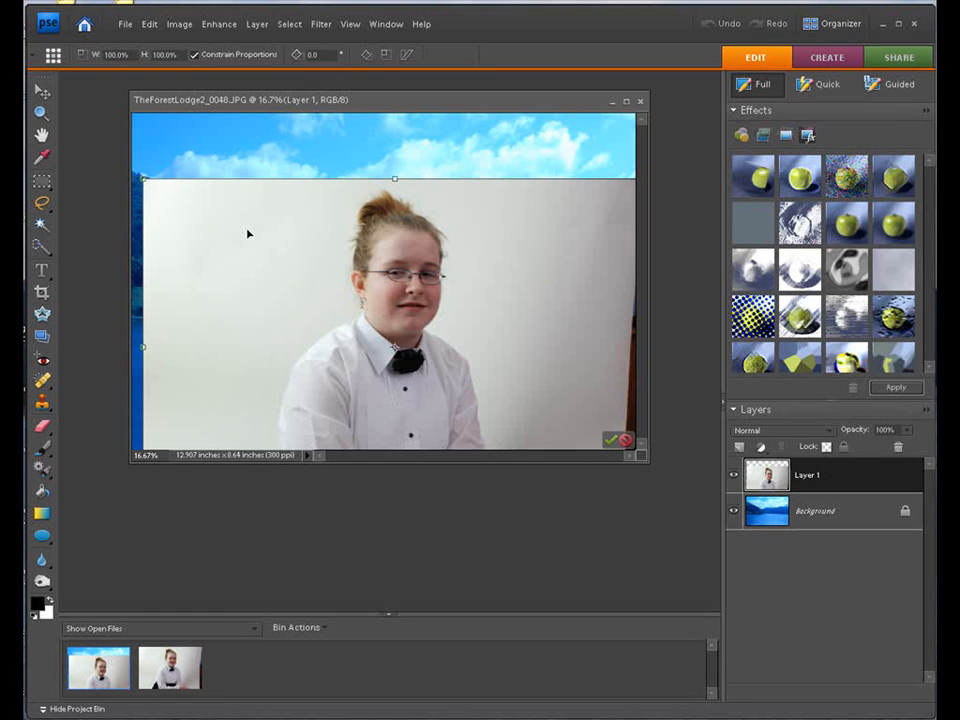
mouse_move(244, 218)
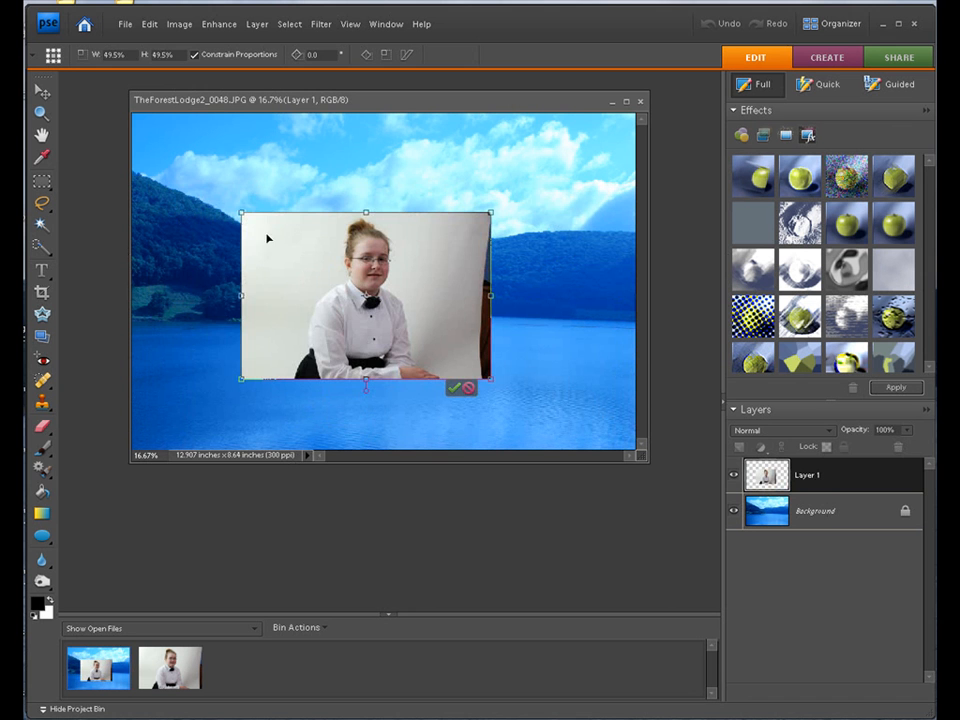
left_click_drag(240, 212, 175, 160)
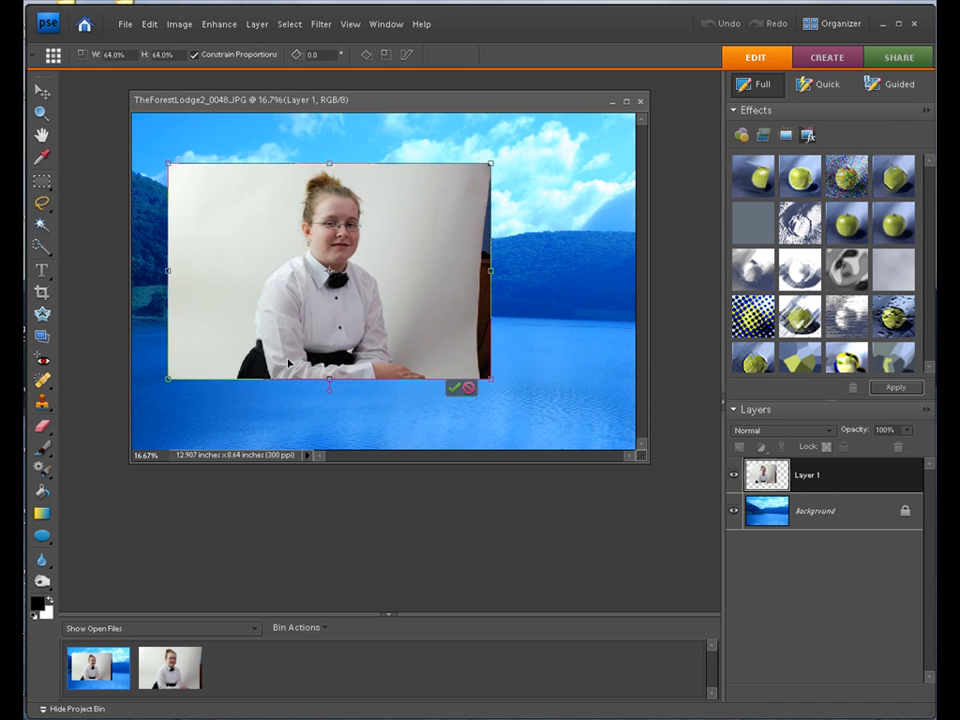
mouse_move(340, 250)
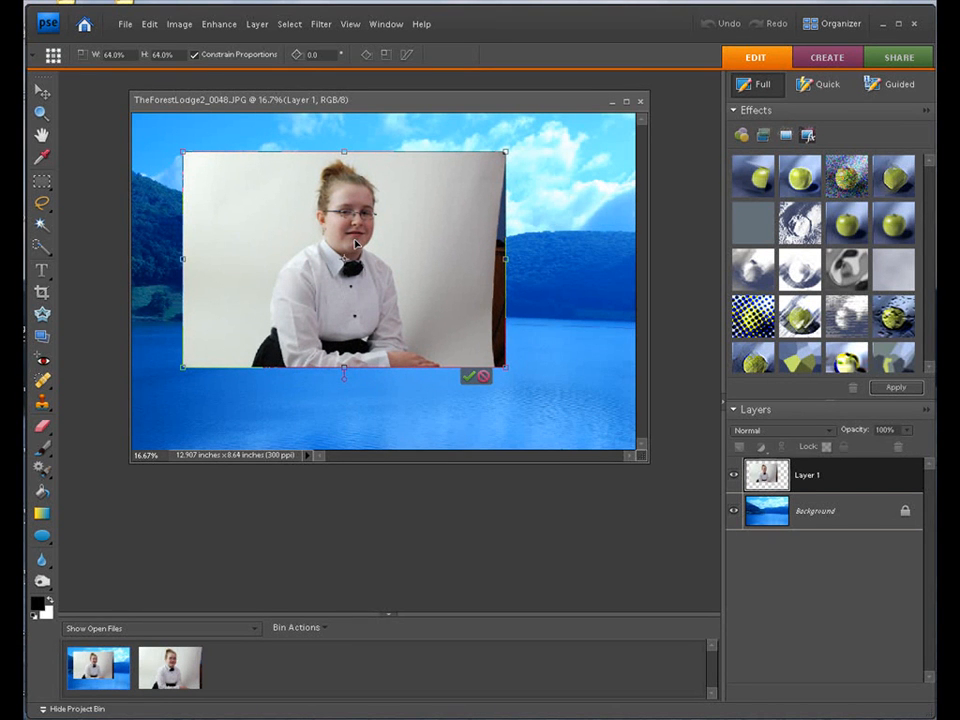
mouse_move(353, 238)
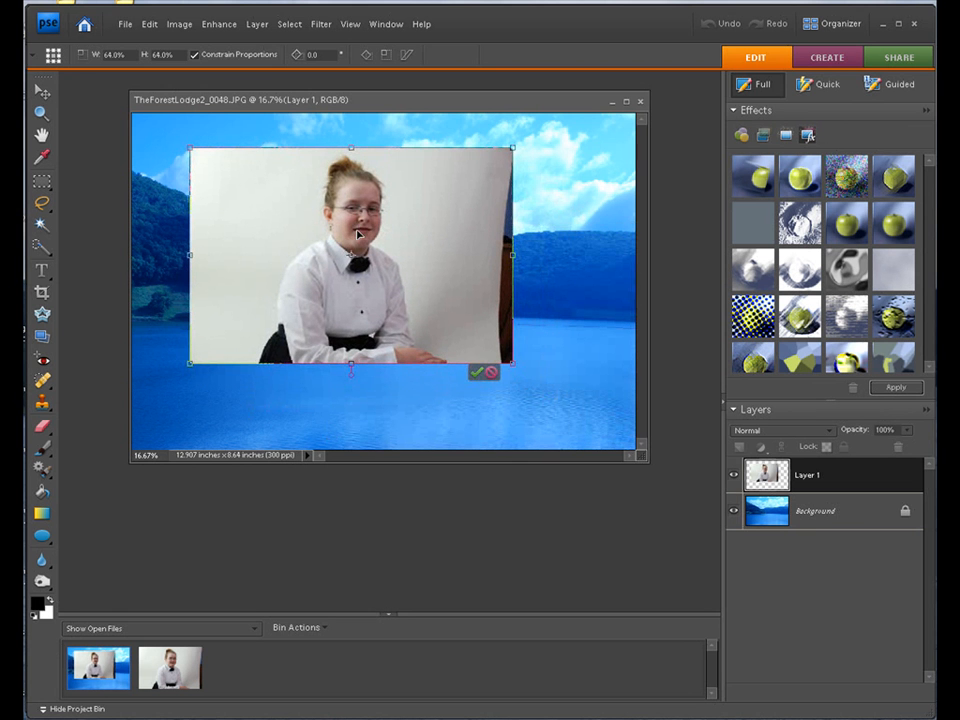
left_click(476, 372)
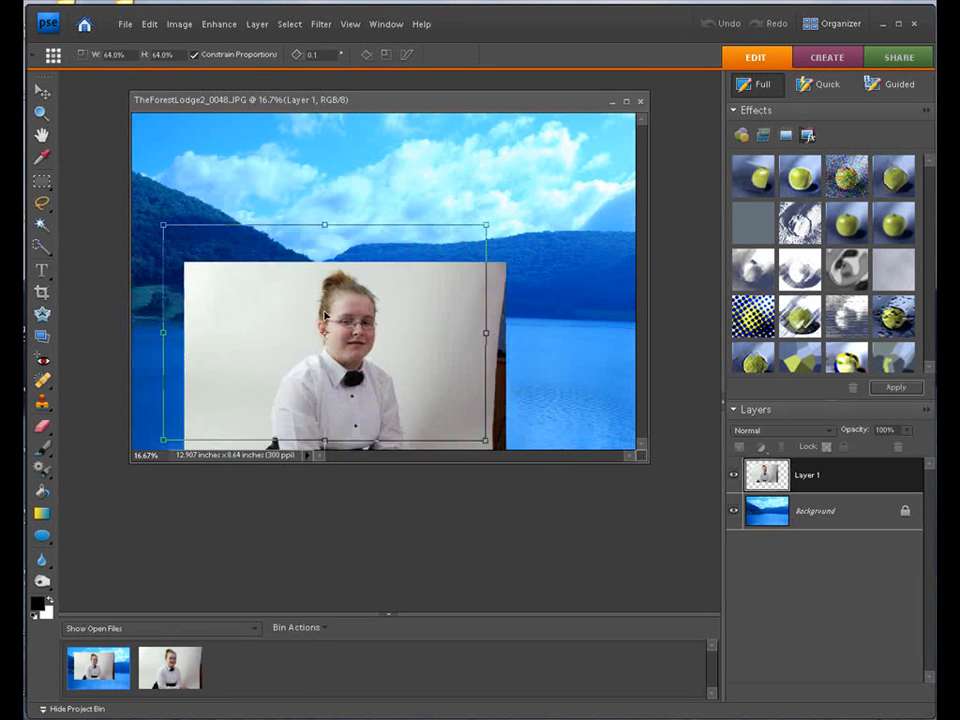
left_click_drag(325, 330, 325, 240)
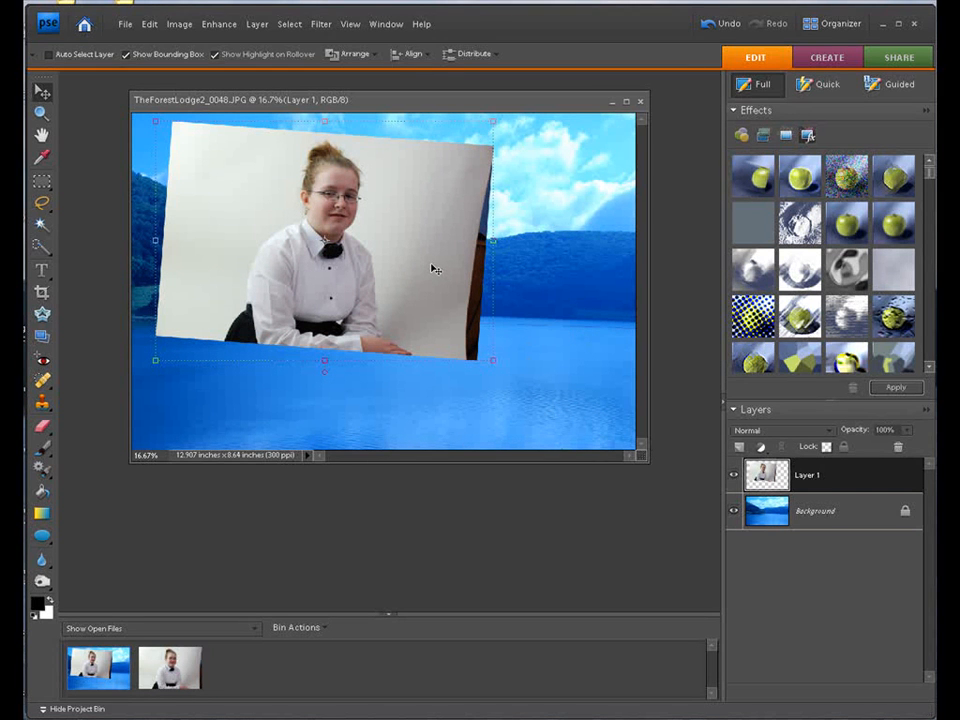
mouse_move(564, 340)
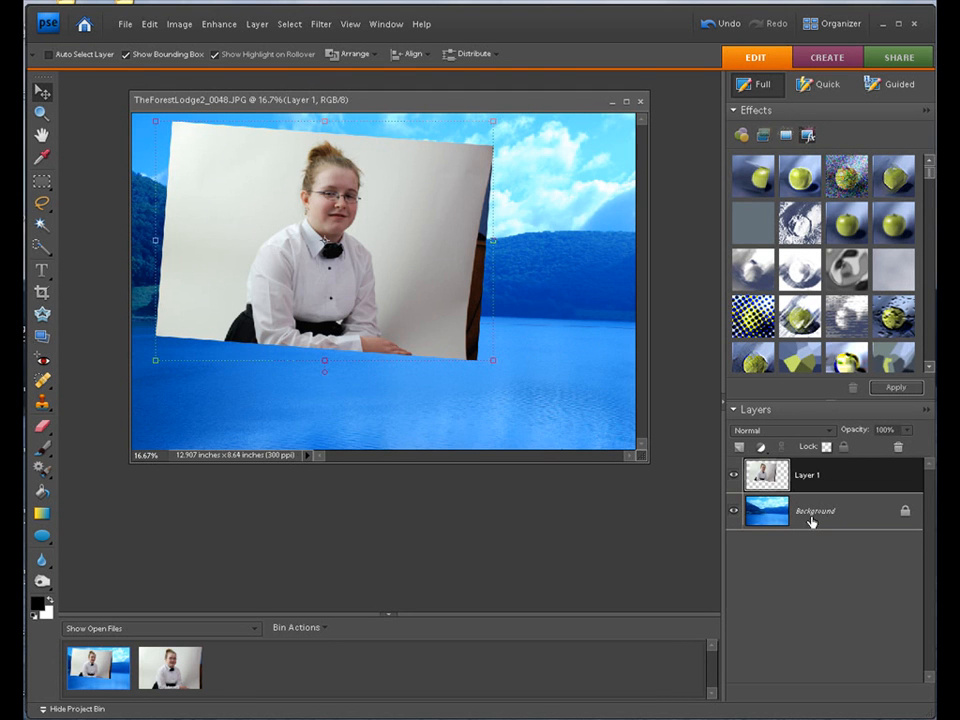
Step: Add a Levels adjustment layer with mask above the lake background and switch to the Brush tool
left_click(815, 511)
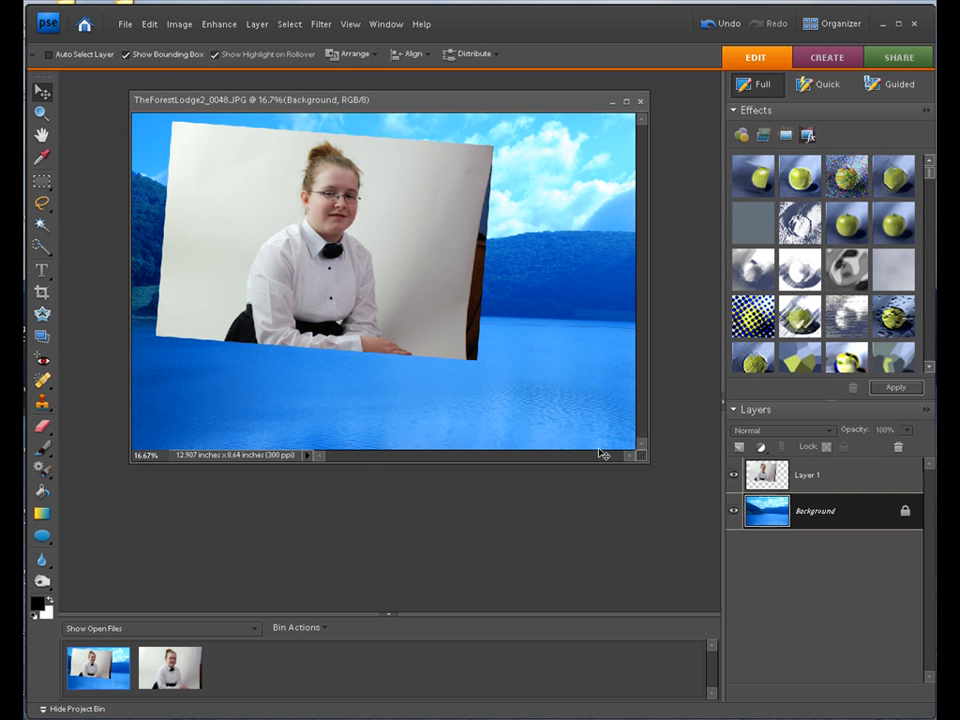
left_click(762, 446)
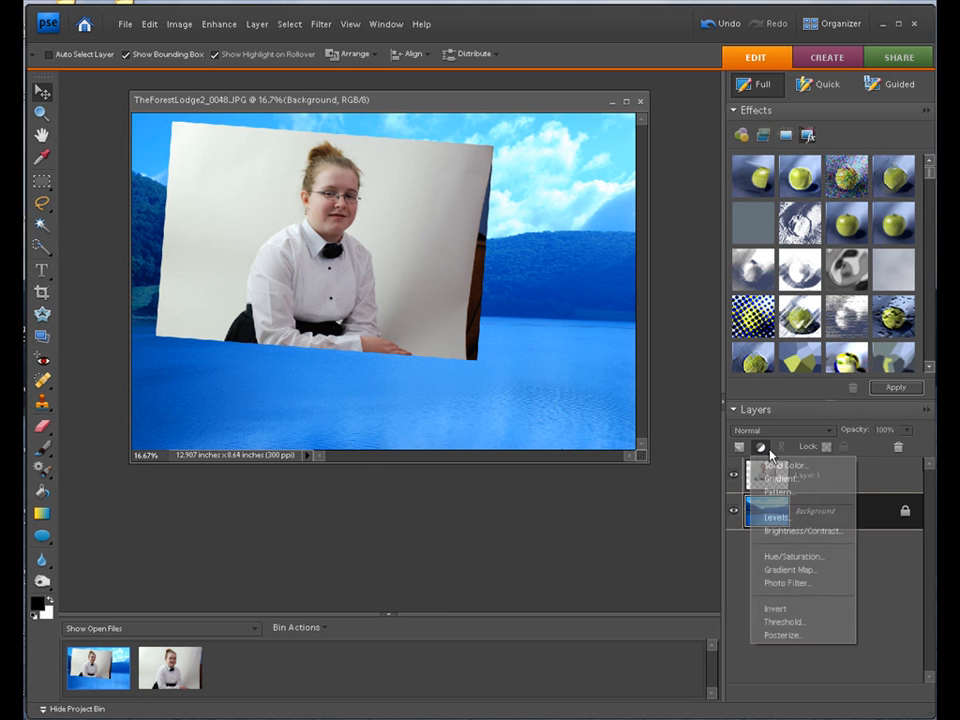
mouse_move(784, 556)
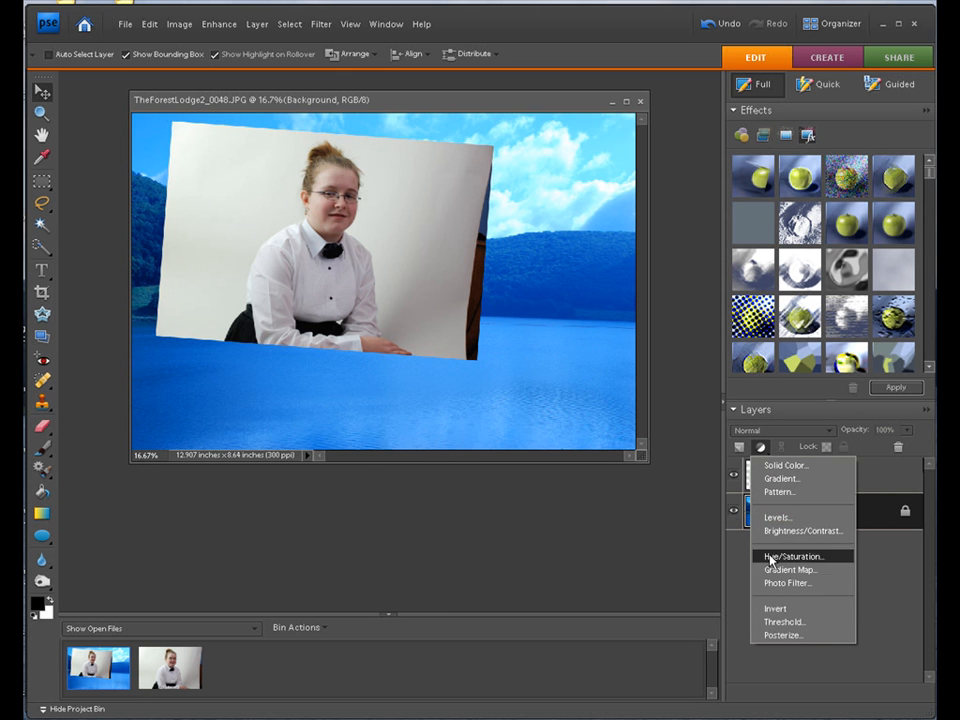
mouse_move(792, 518)
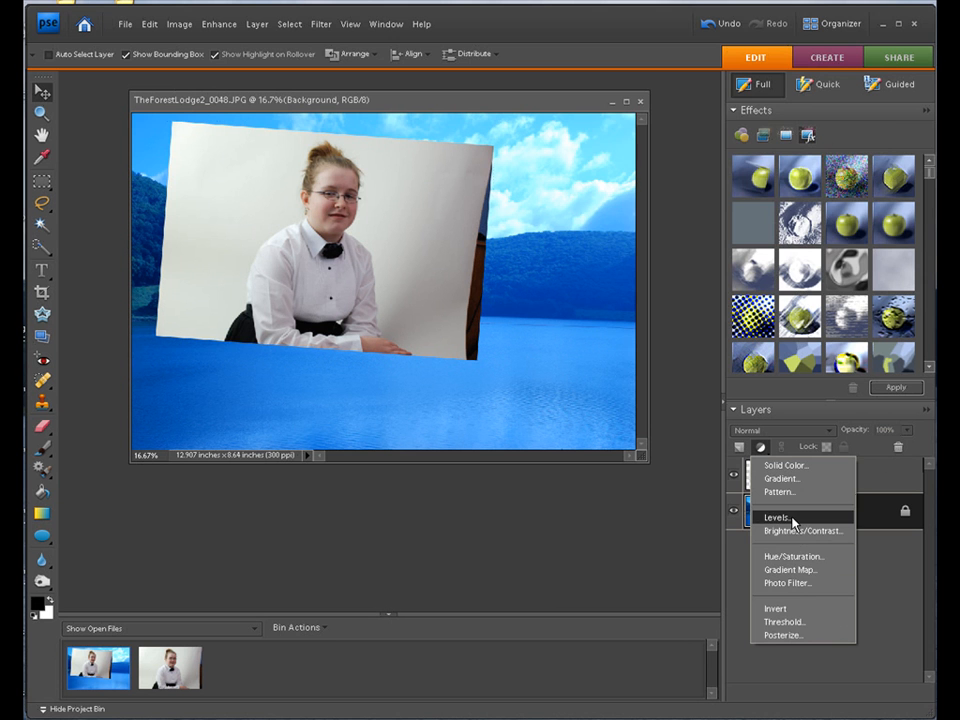
left_click(773, 515)
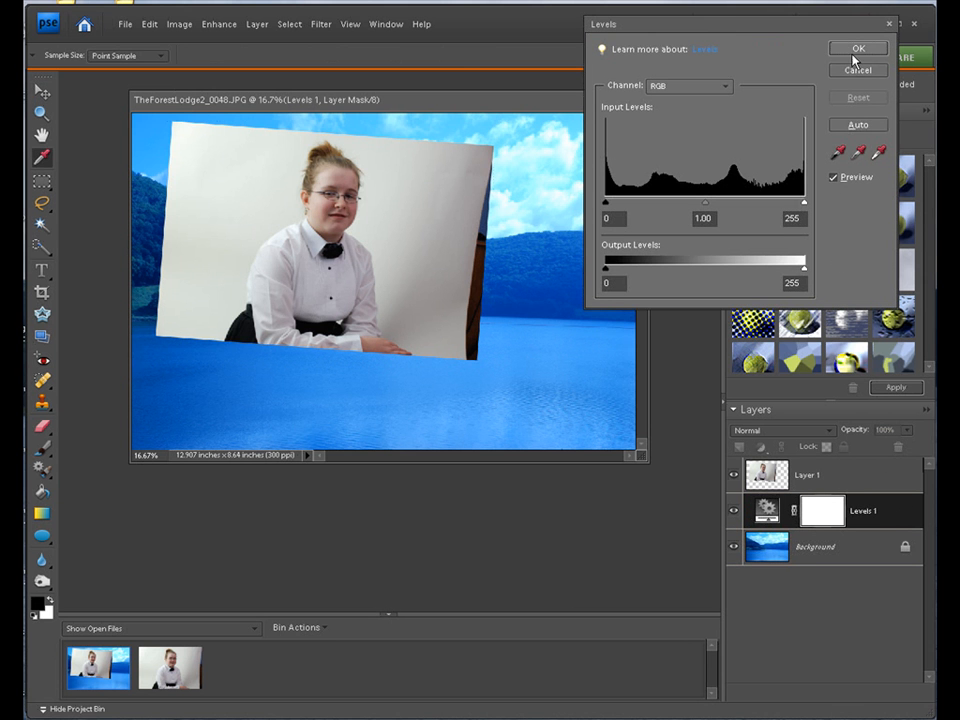
left_click(854, 48)
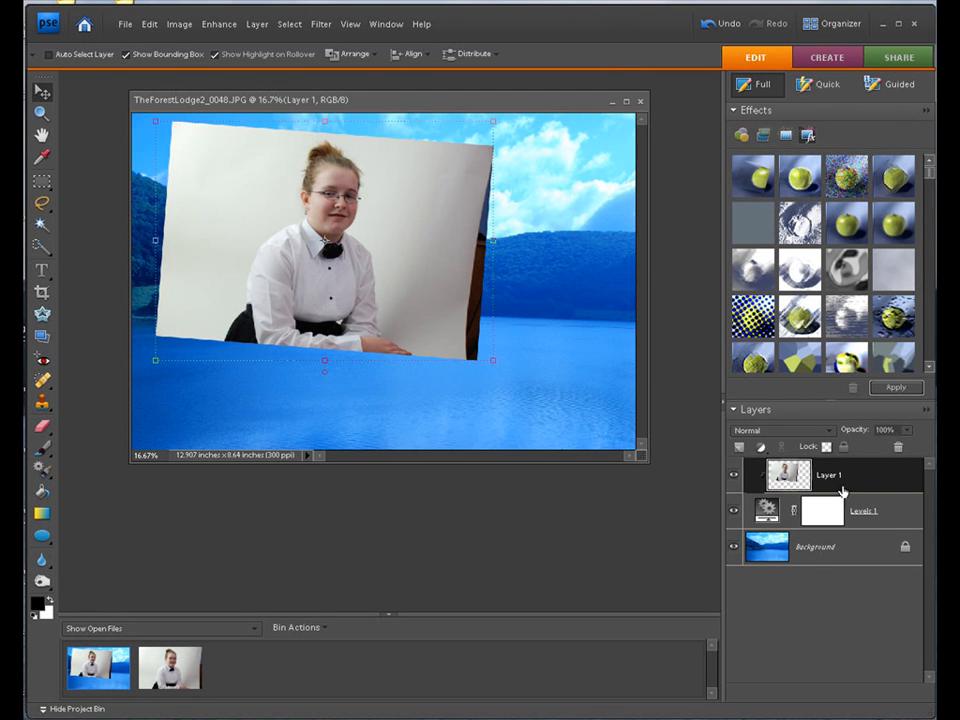
mouse_move(820, 510)
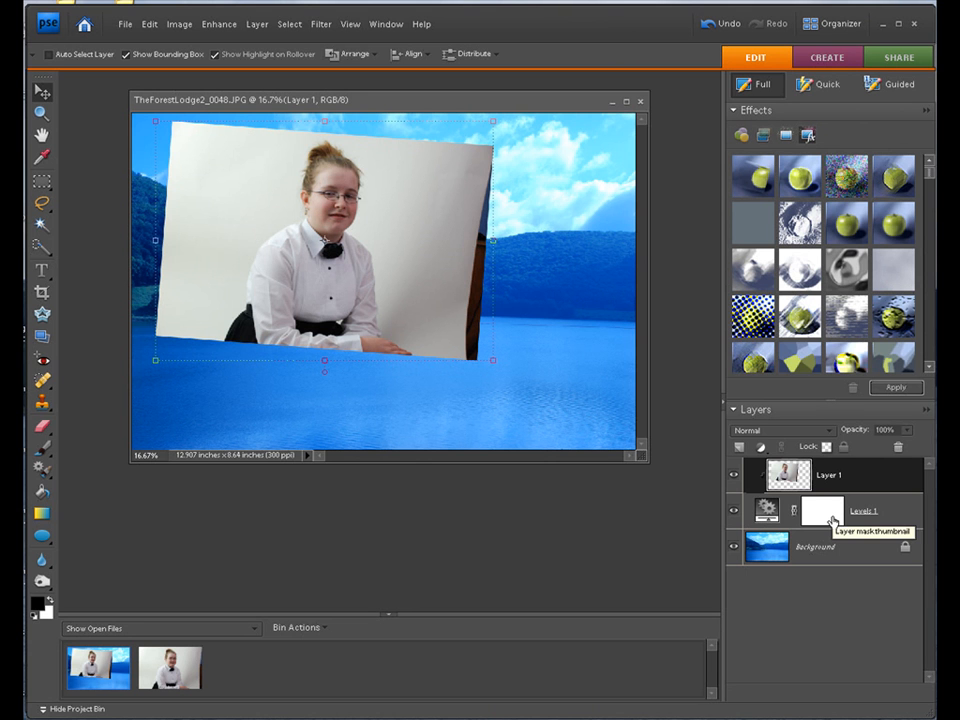
mouse_move(591, 418)
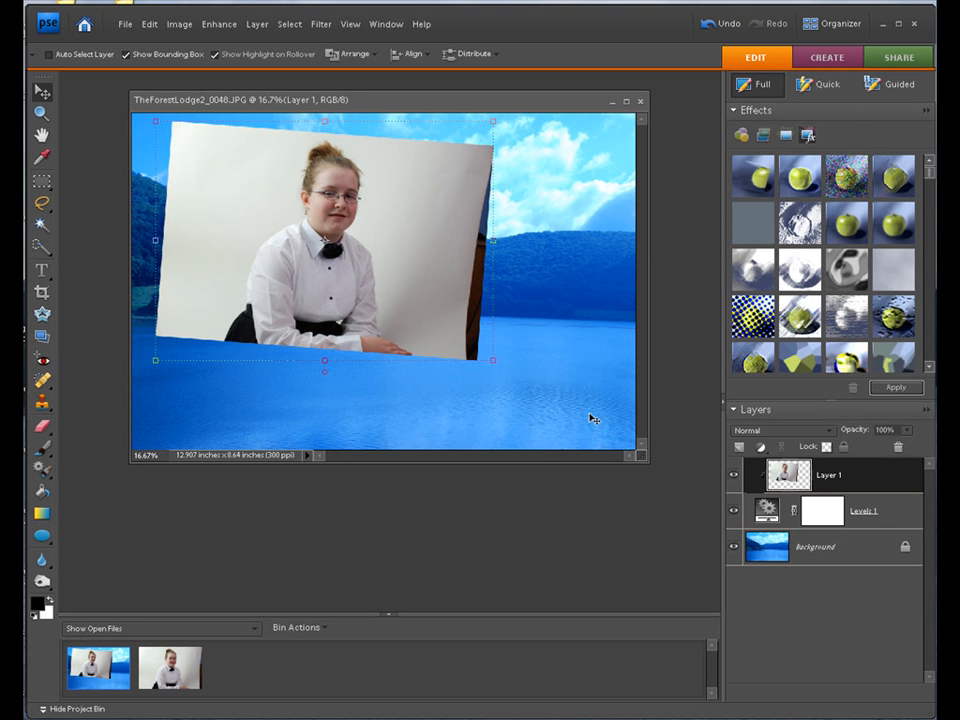
mouse_move(770, 530)
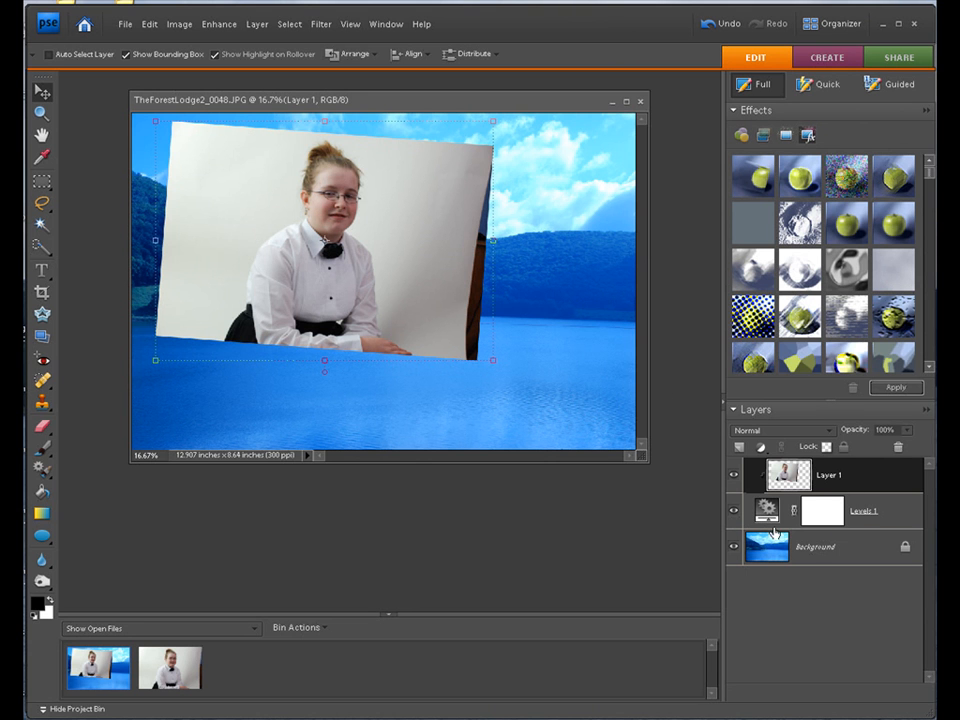
left_click(815, 546)
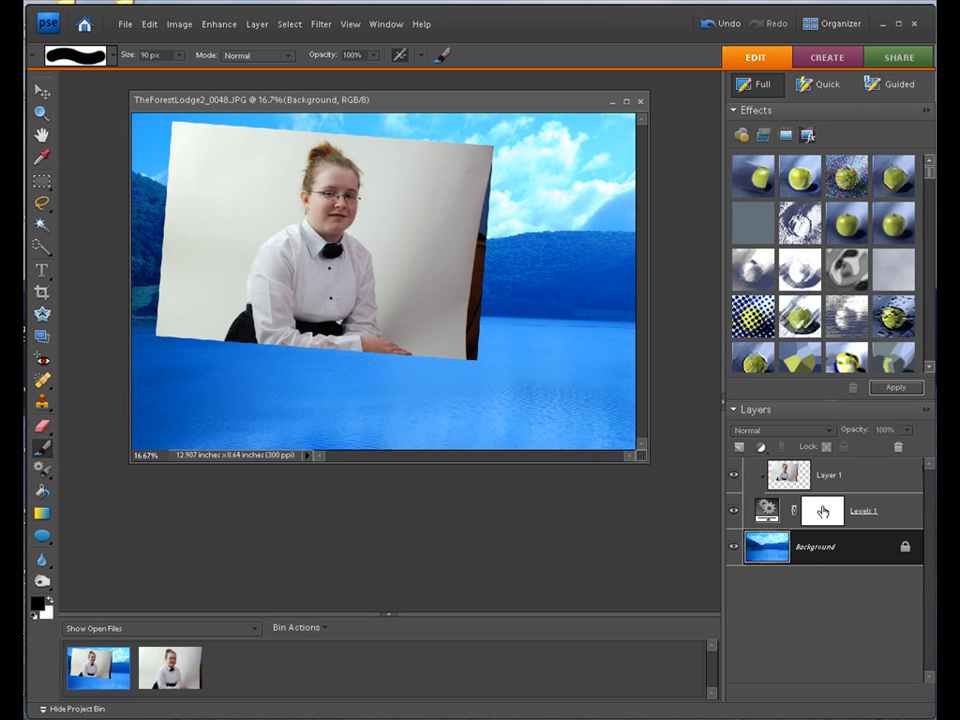
Step: Paint black on the mask over the portrait's lower right corner and up its right edge
left_click(822, 510)
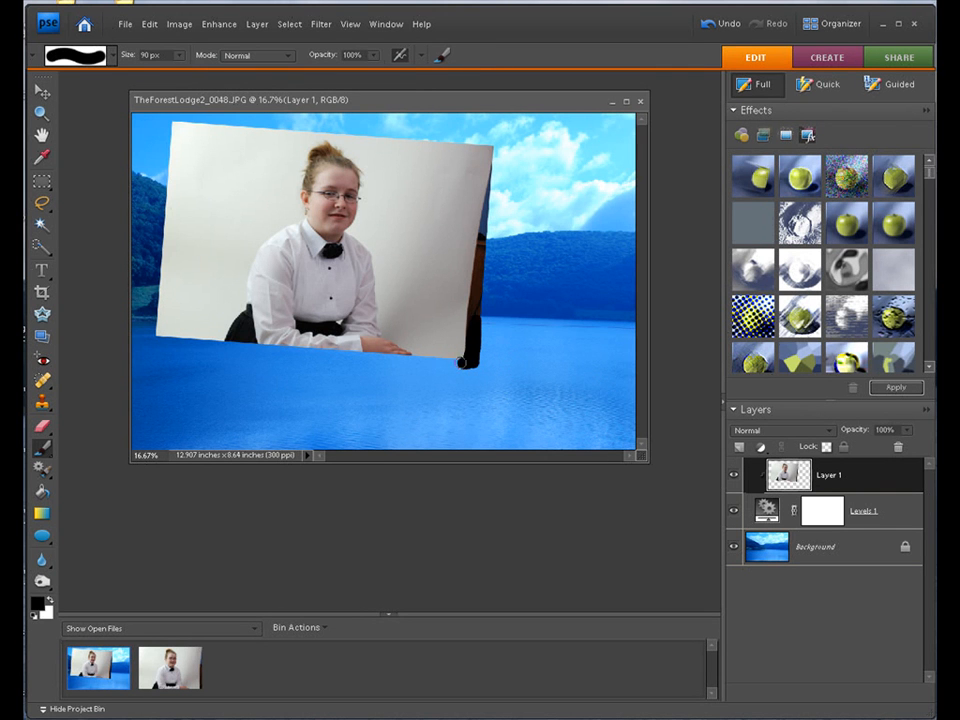
left_click_drag(460, 360, 477, 308)
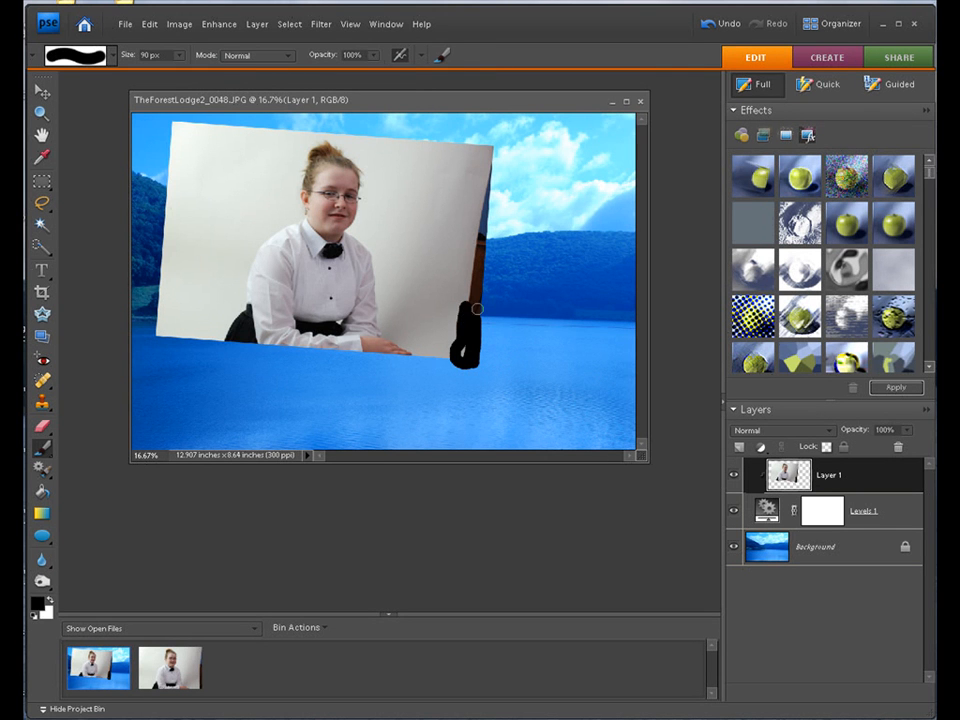
left_click_drag(478, 308, 485, 230)
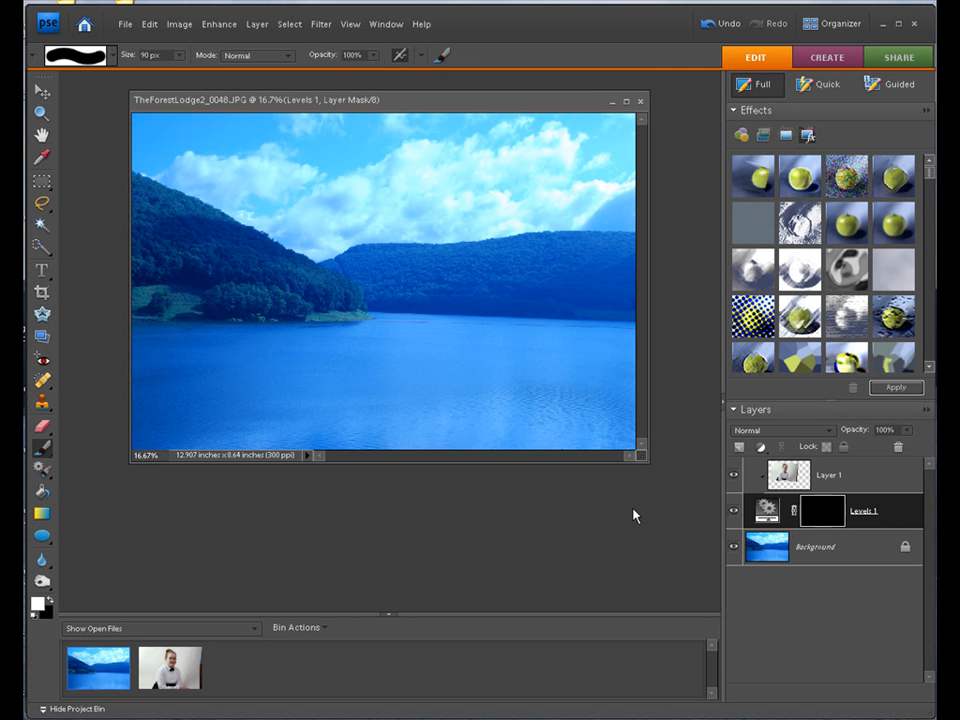
Step: Paint white on the Levels mask to reveal the daughter's head and shoulders above the left hillside
left_click(822, 510)
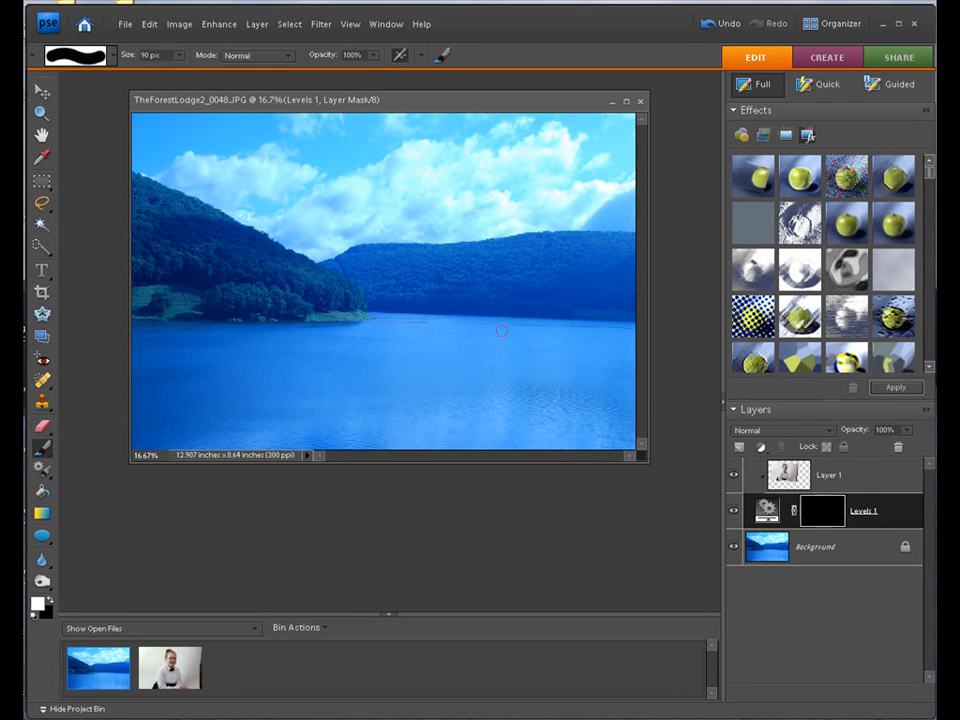
mouse_move(293, 278)
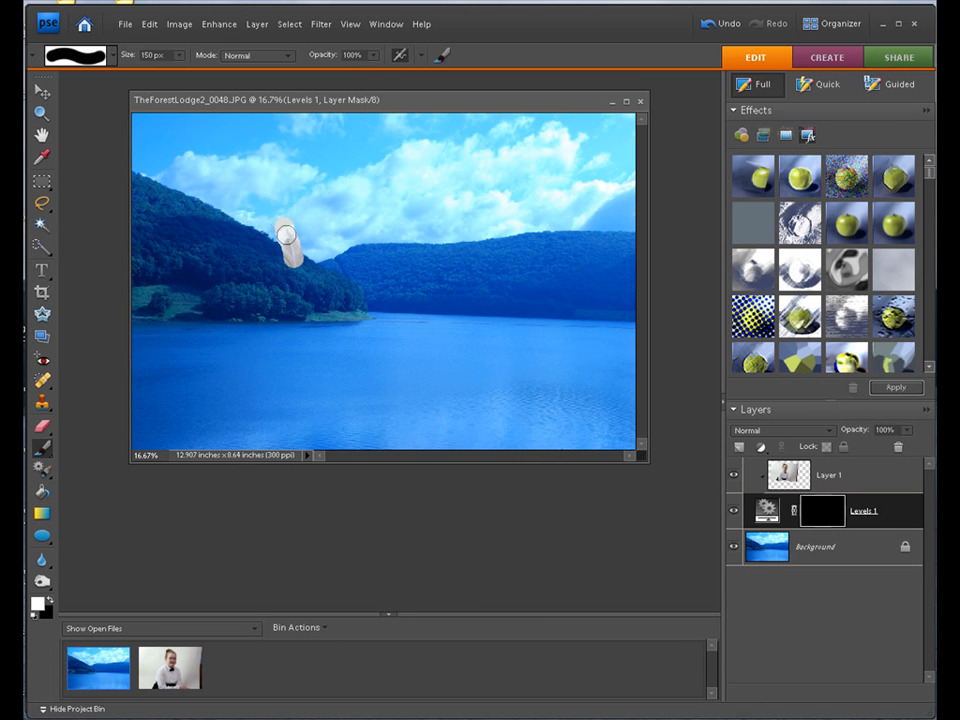
left_click_drag(288, 238, 300, 215)
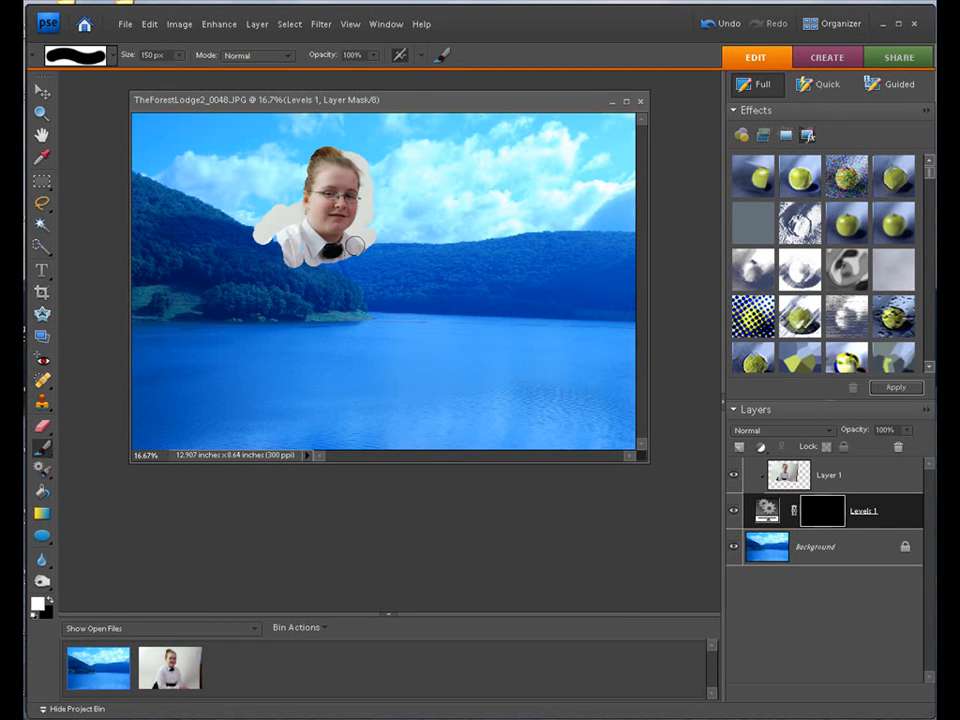
left_click_drag(355, 245, 330, 290)
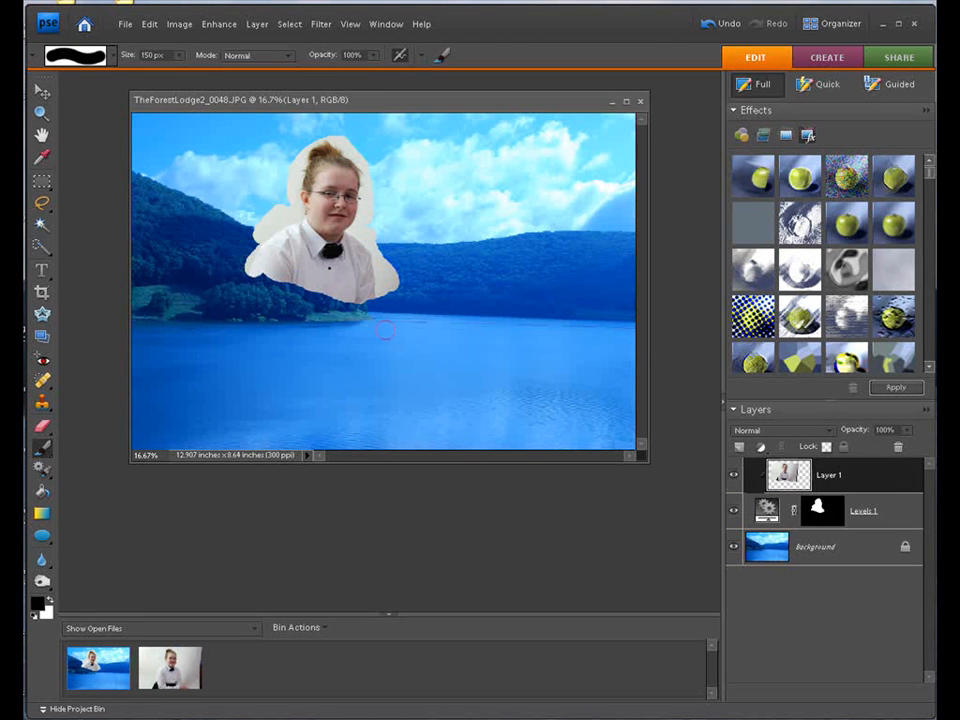
Step: Target the Levels 1 mask again to paint black over the shoulders and backdrop
left_click(39, 91)
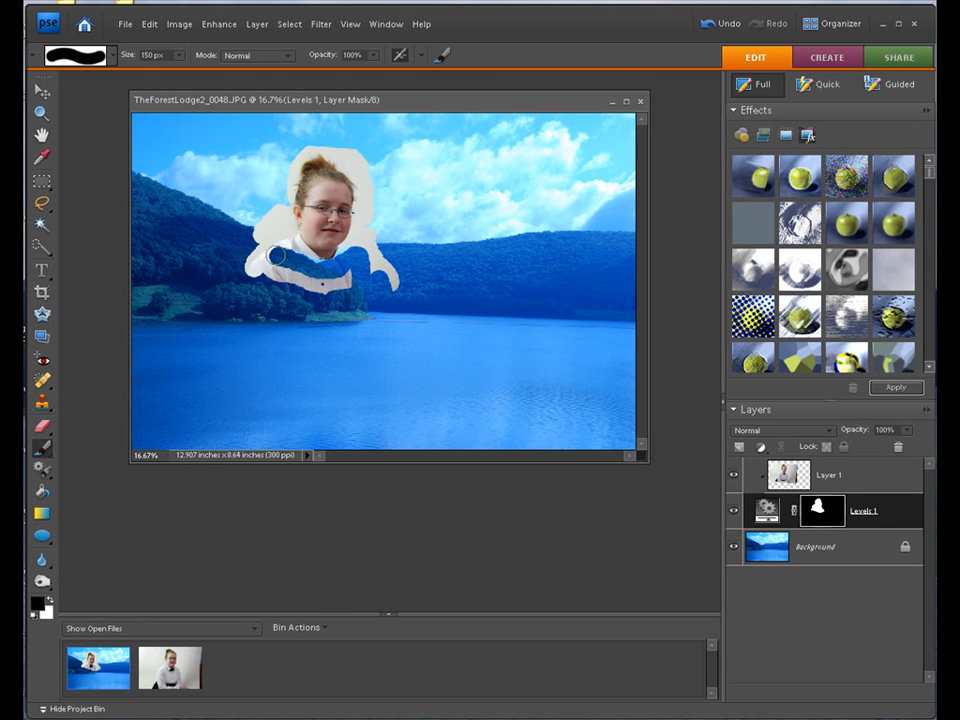
Step: Paint black to hide the shoulders below her face and the white backdrop right of her head
left_click_drag(280, 255, 250, 268)
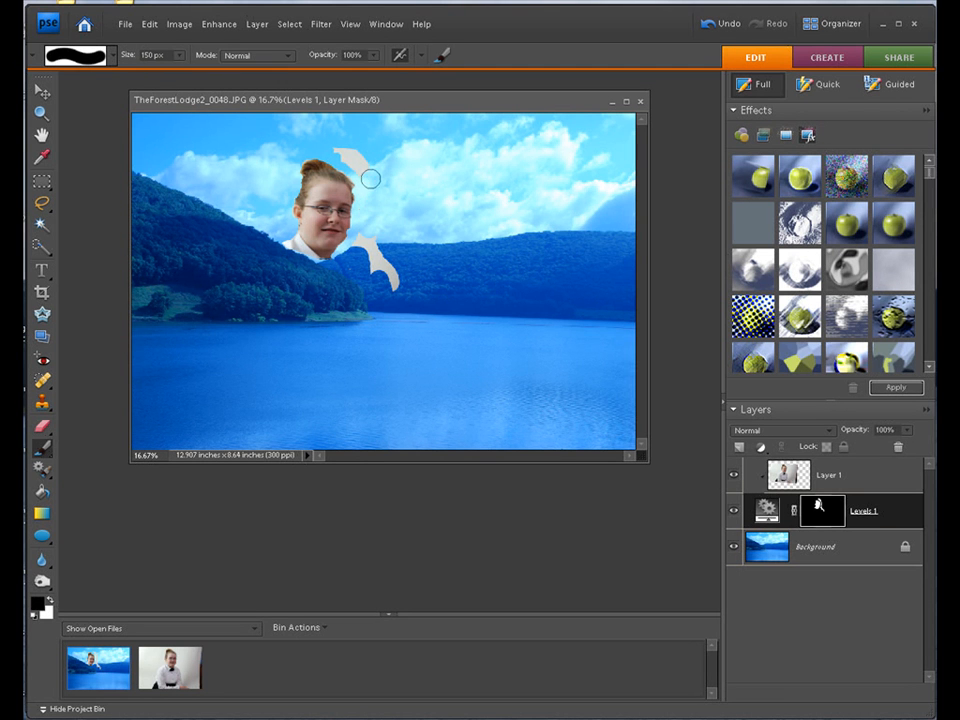
left_click_drag(350, 160, 365, 213)
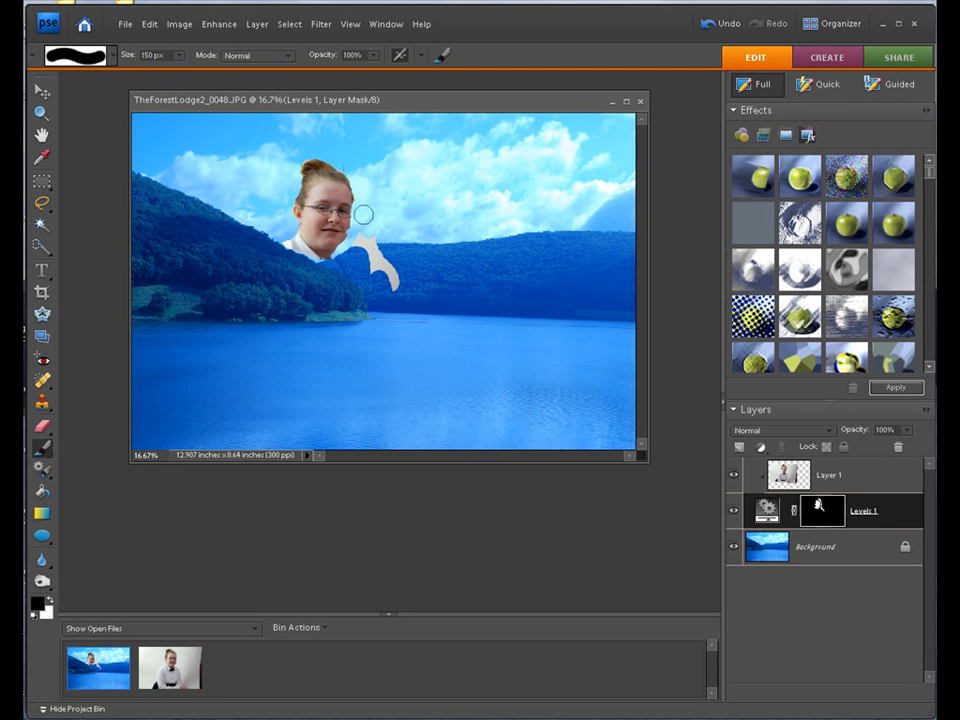
left_click_drag(365, 215, 390, 280)
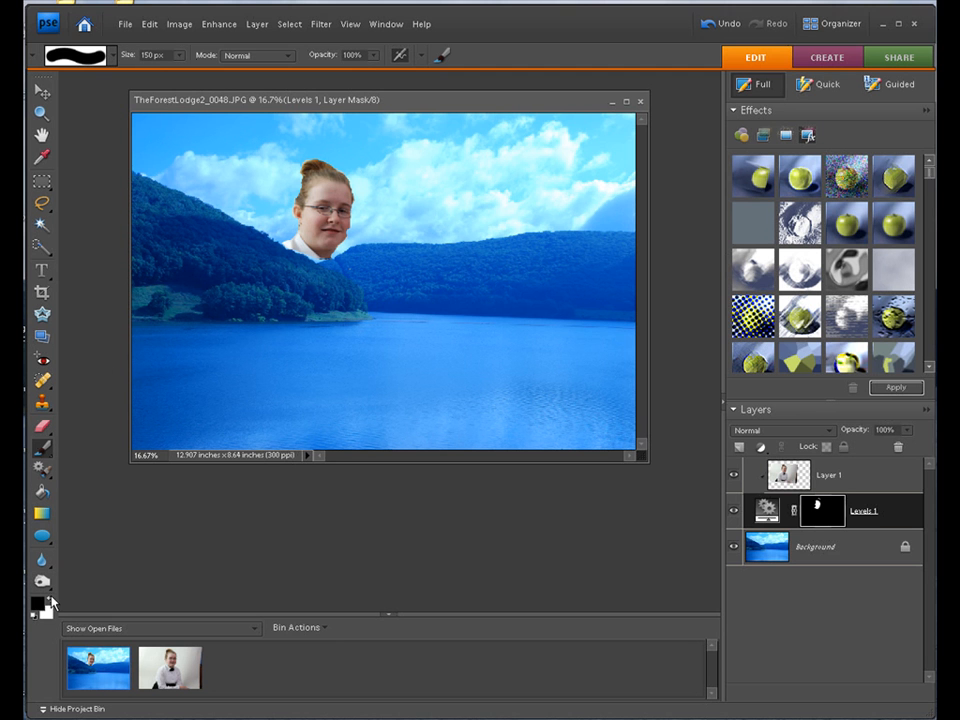
mouse_move(371, 238)
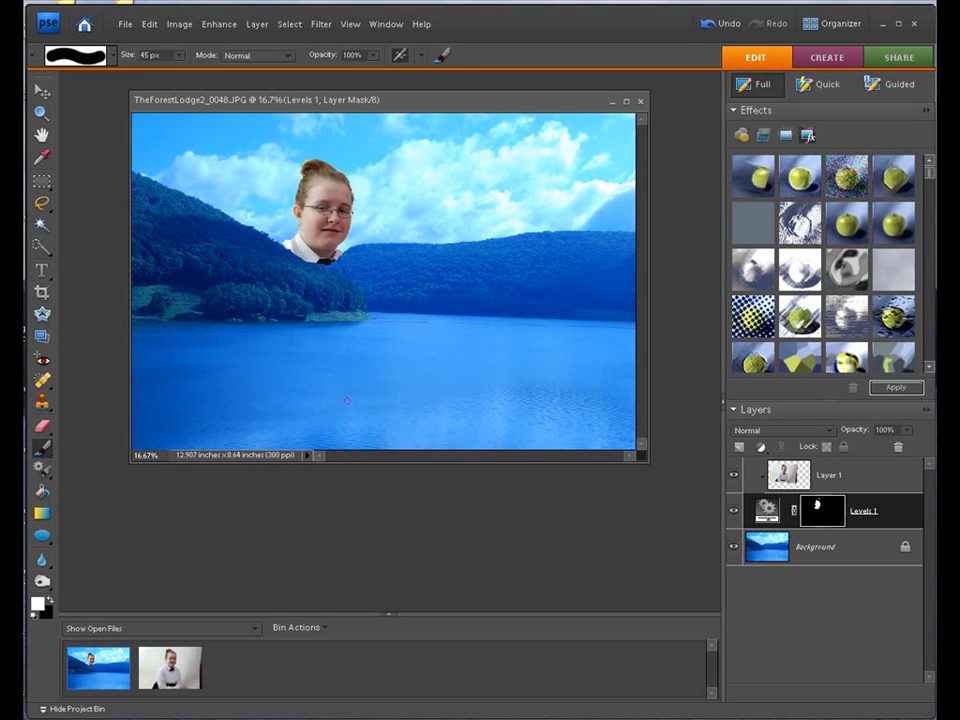
mouse_move(389, 367)
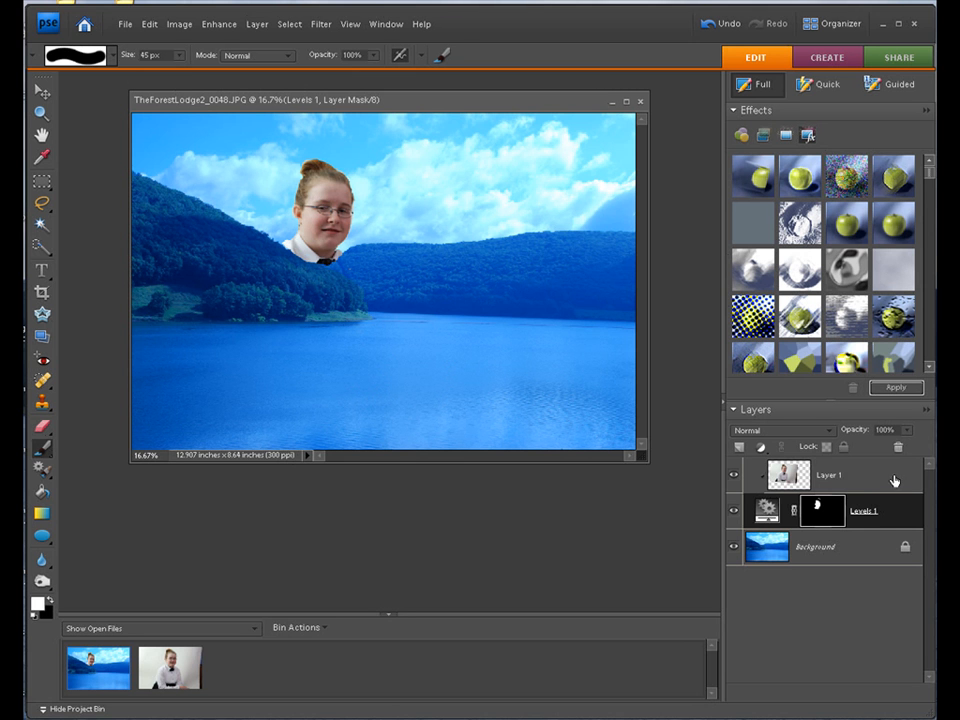
Step: Fade the daughter's head layer (Layer 1) to 45% opacity over the landscape
left_click(828, 478)
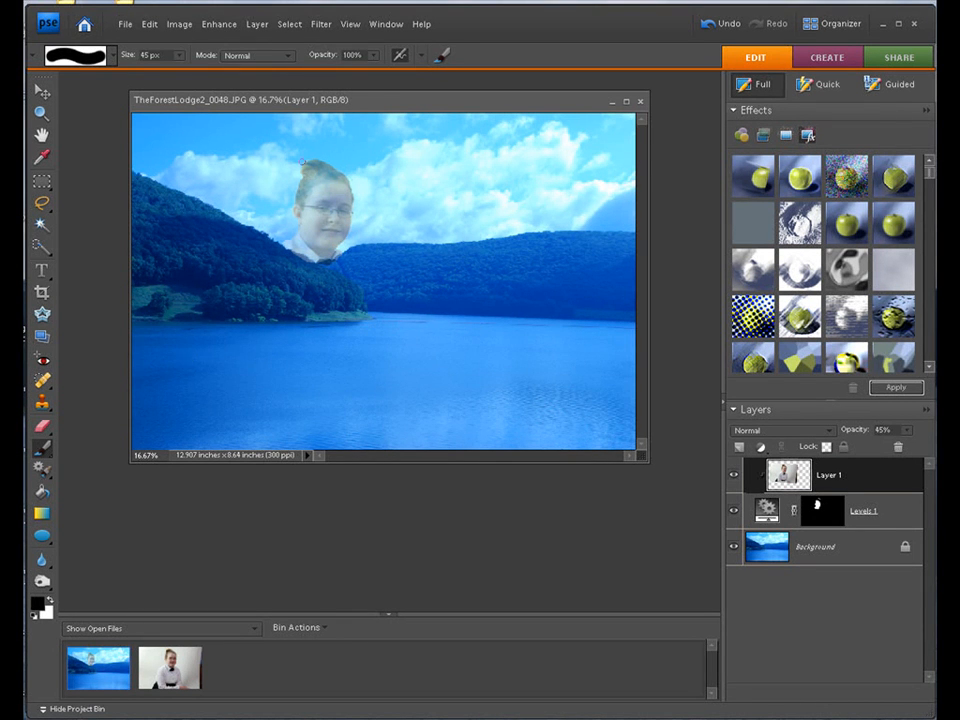
left_click(347, 24)
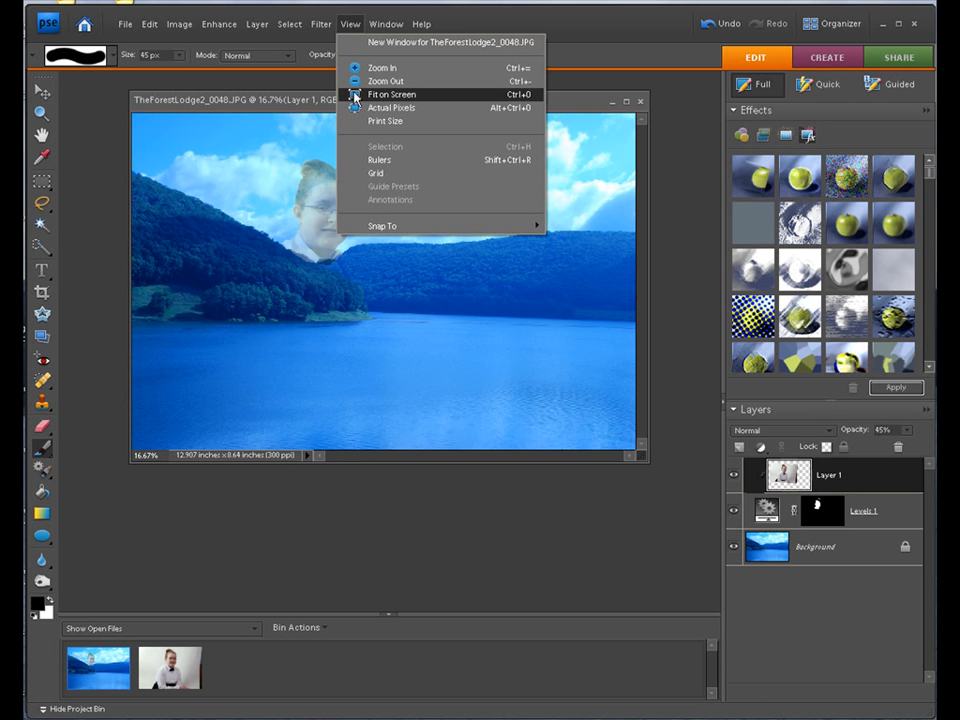
Step: Fit the whole composite image on screen to fill the workspace
left_click(389, 93)
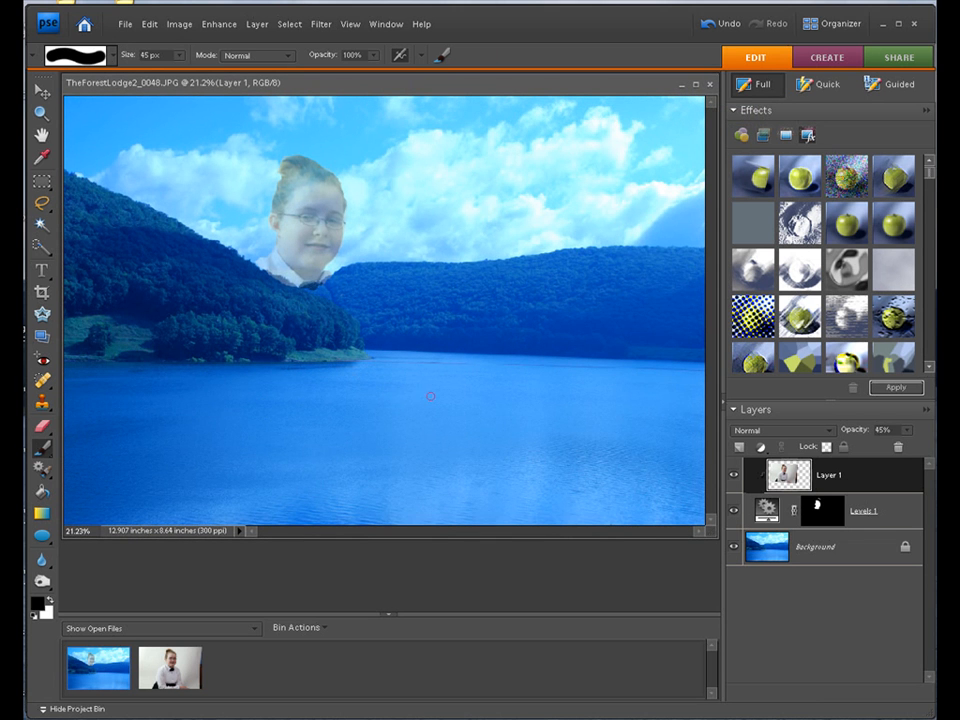
mouse_move(469, 309)
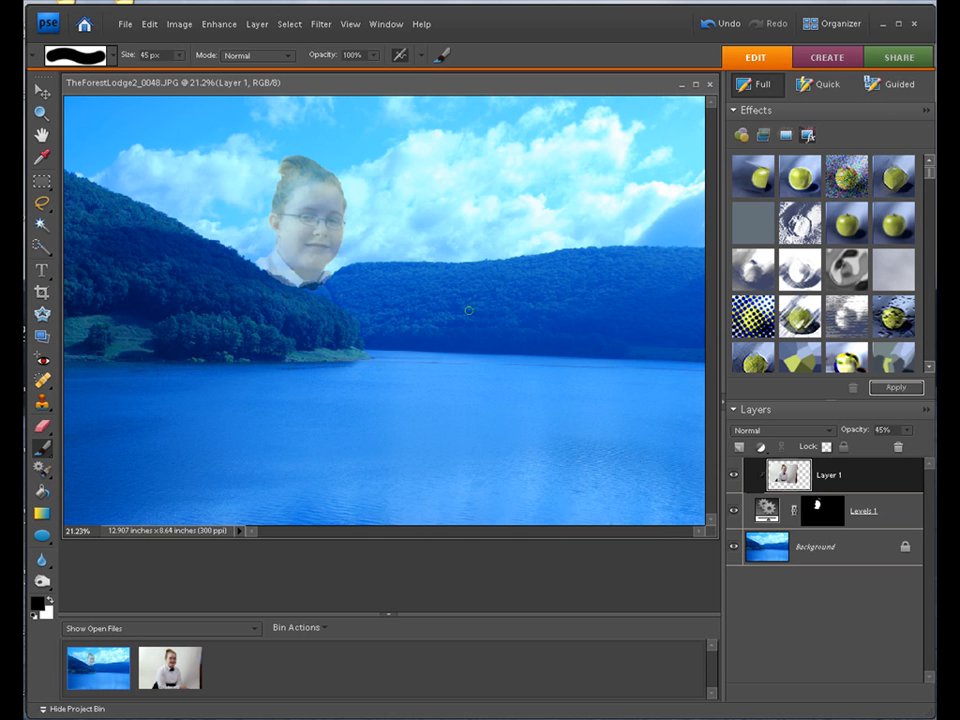